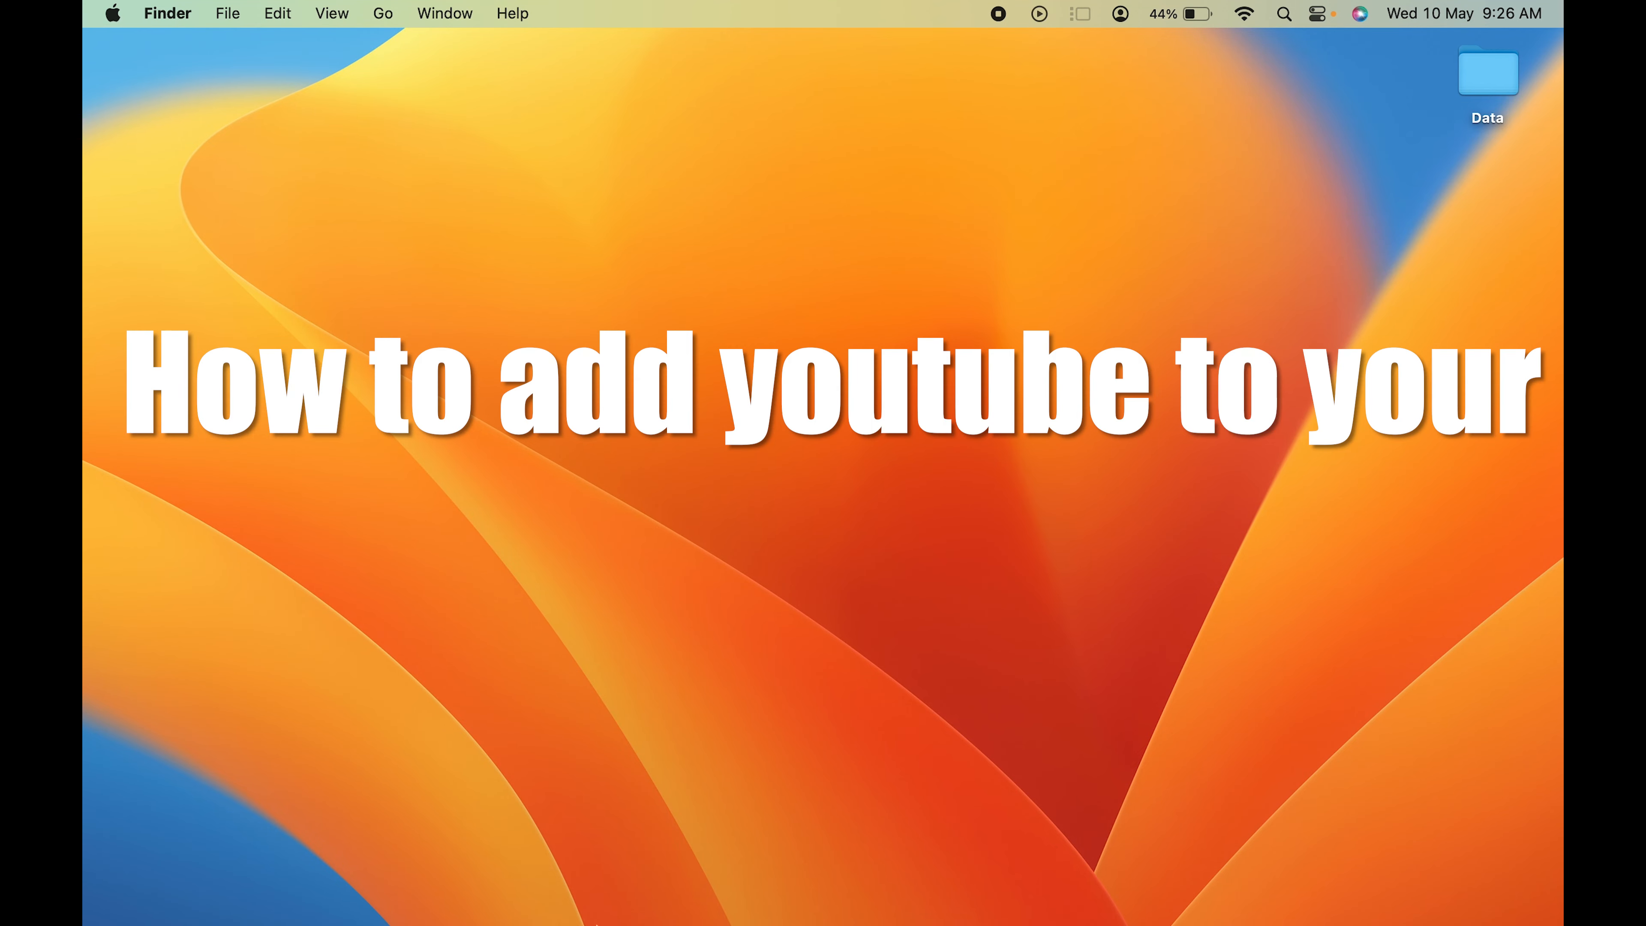
Step: Launch Safari from the Dock so its start page with Favourites appears
{"action": "left_click", "coordinate": [379, 889]}
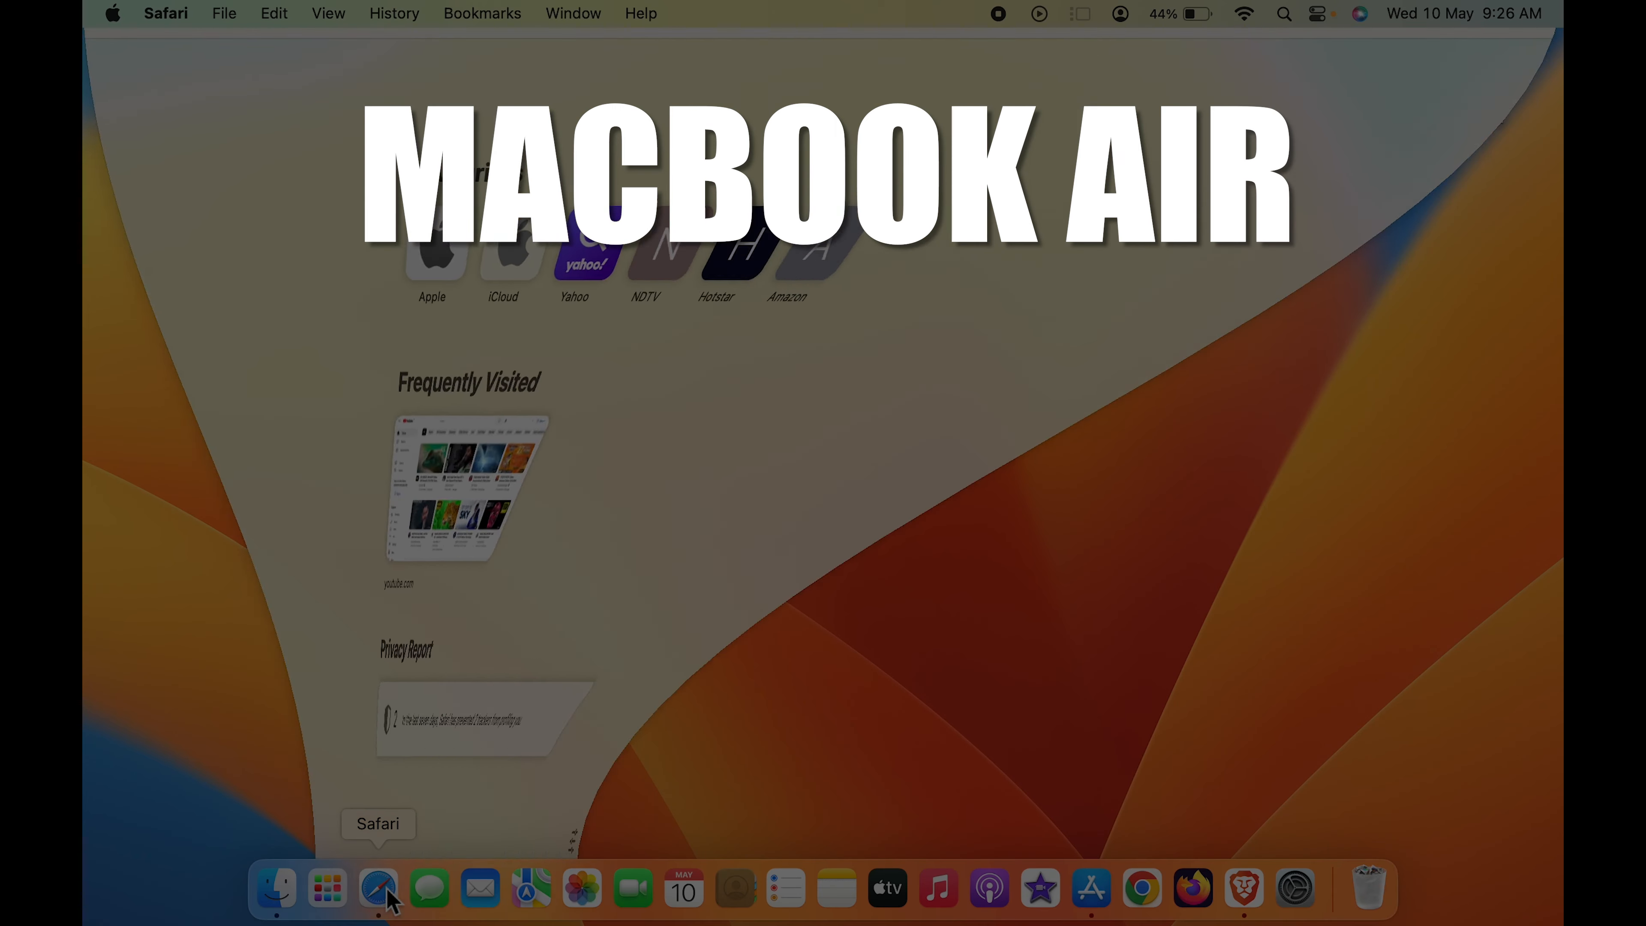
{"action": "left_click", "coordinate": [379, 888]}
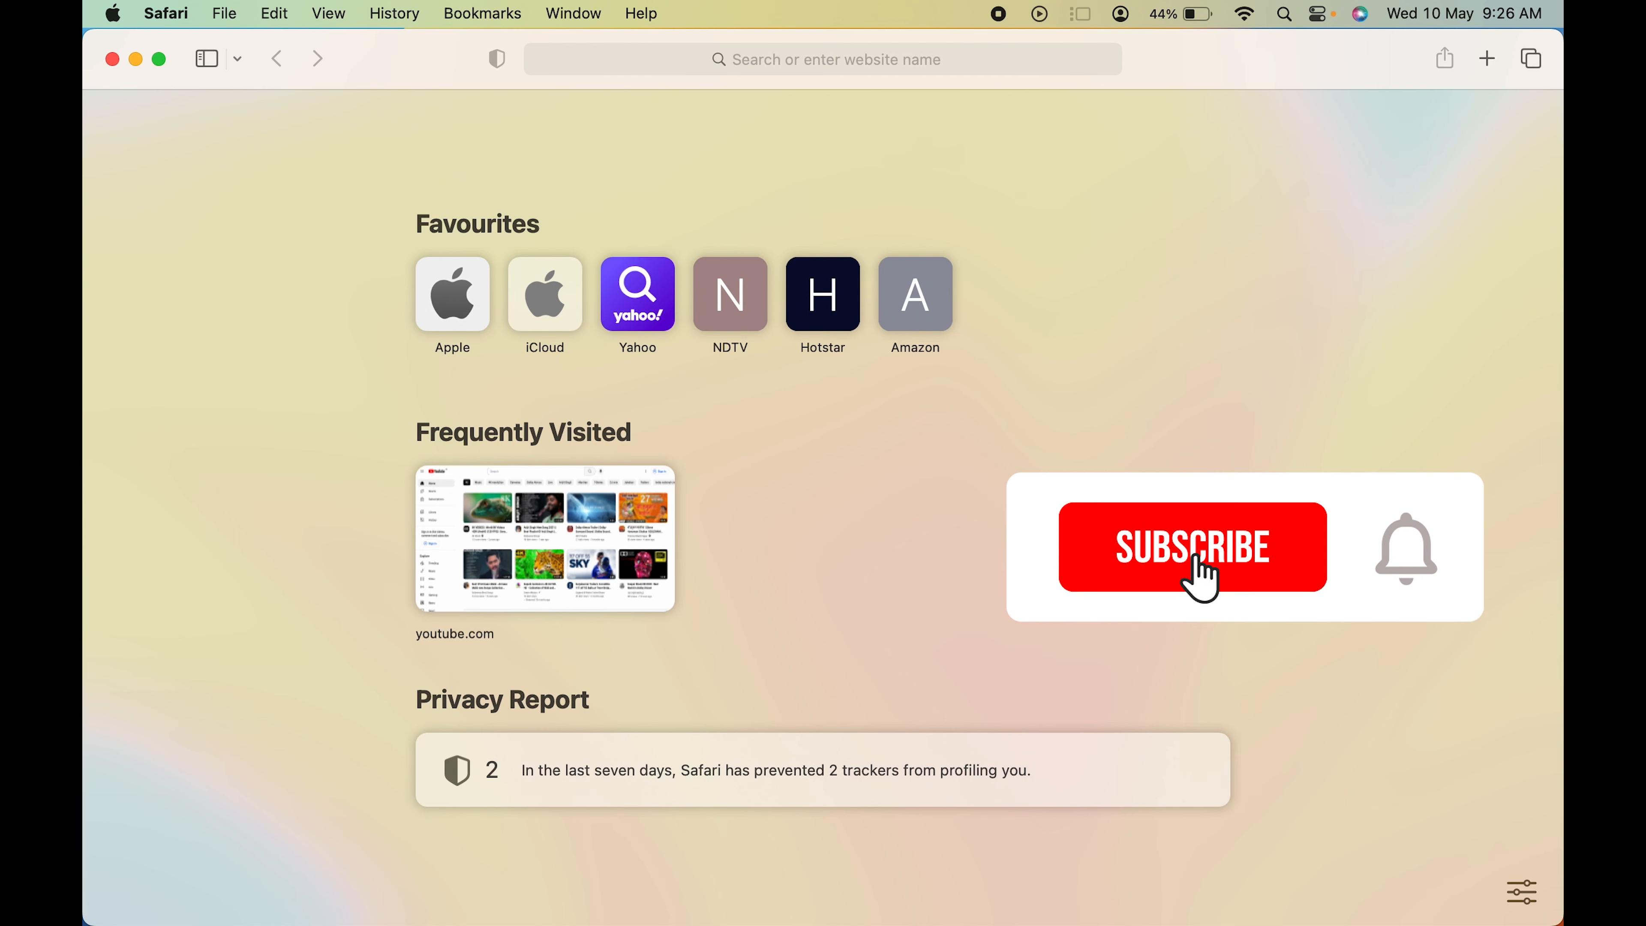
{"action": "left_click", "coordinate": [1192, 546]}
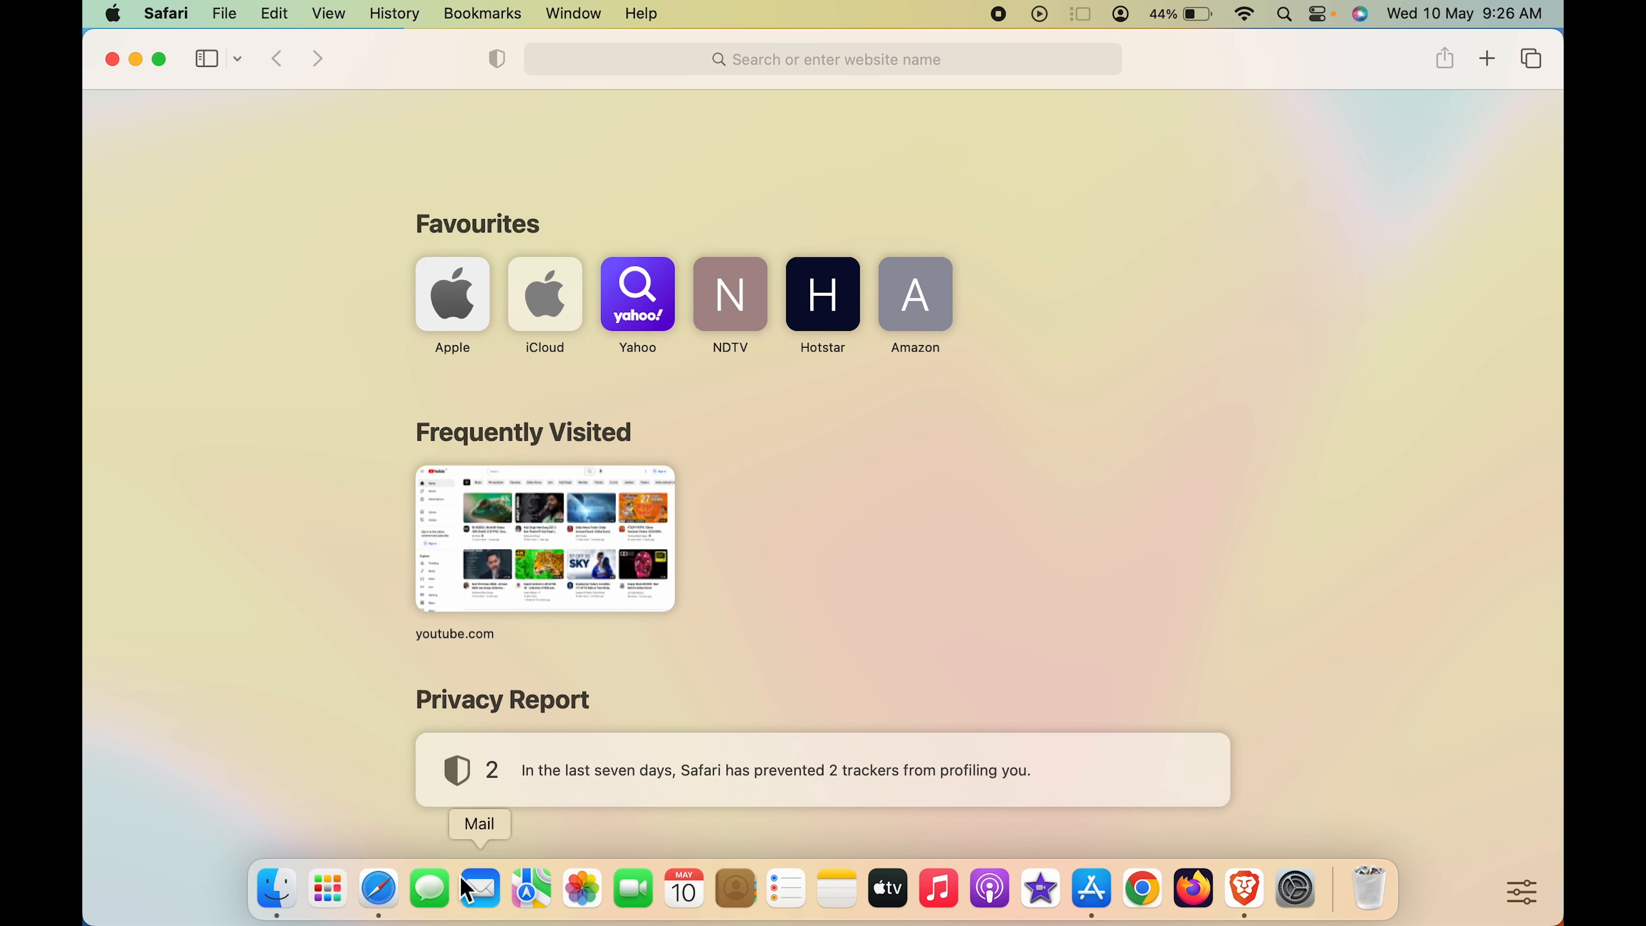
{"action": "mouse_move", "coordinate": [376, 248]}
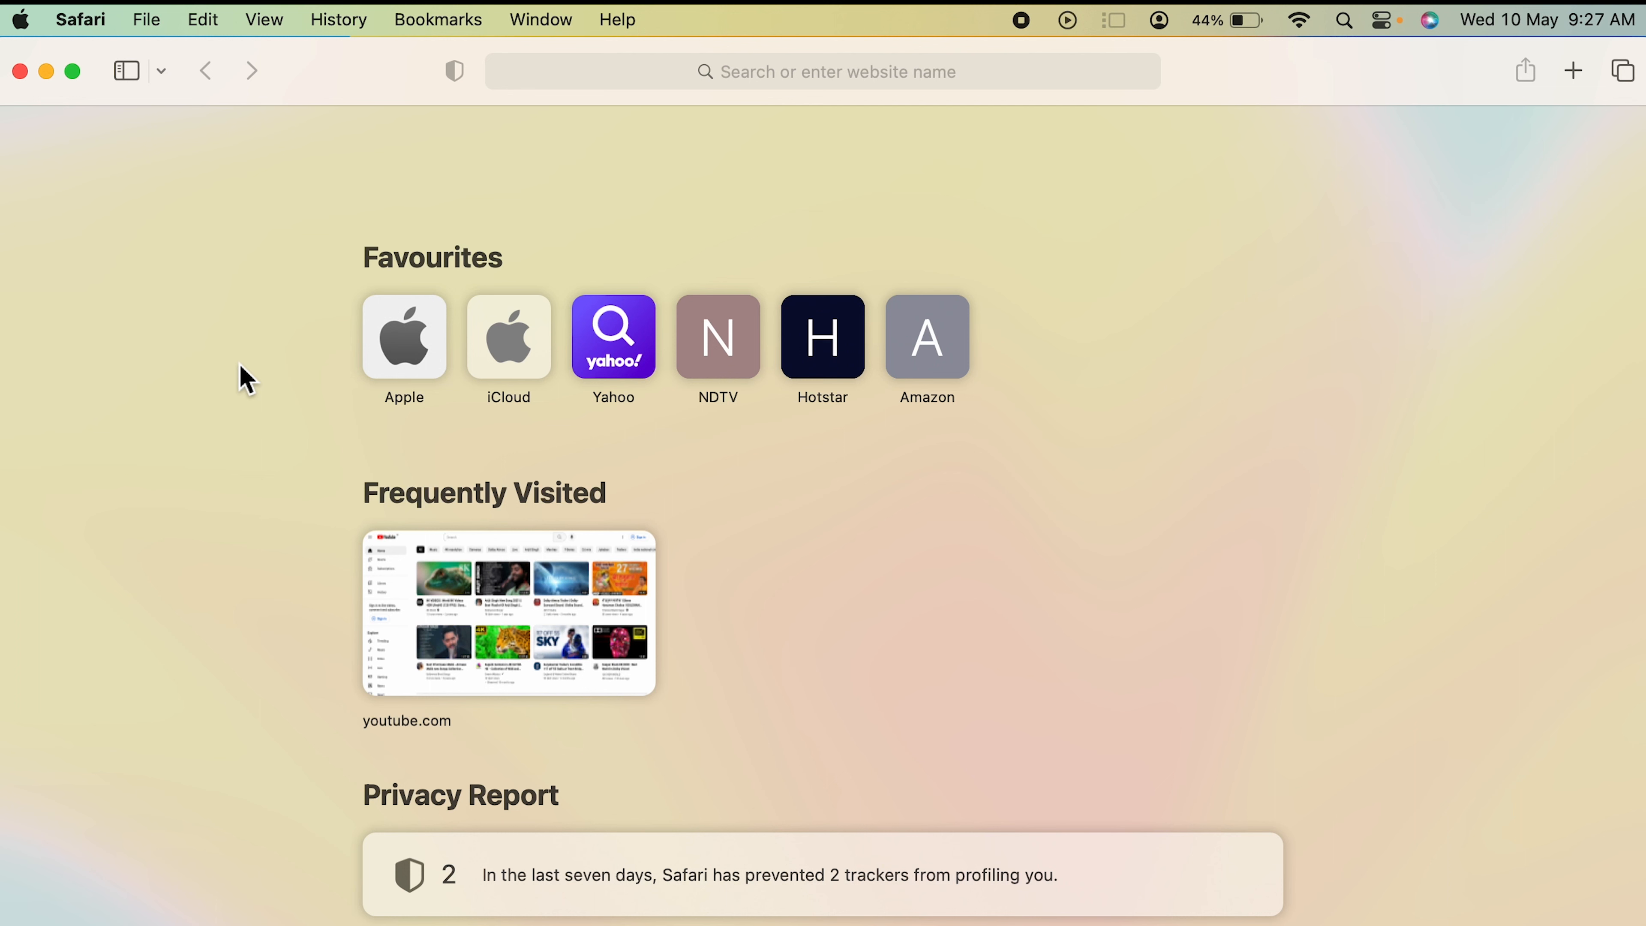
{"action": "mouse_move", "coordinate": [247, 364]}
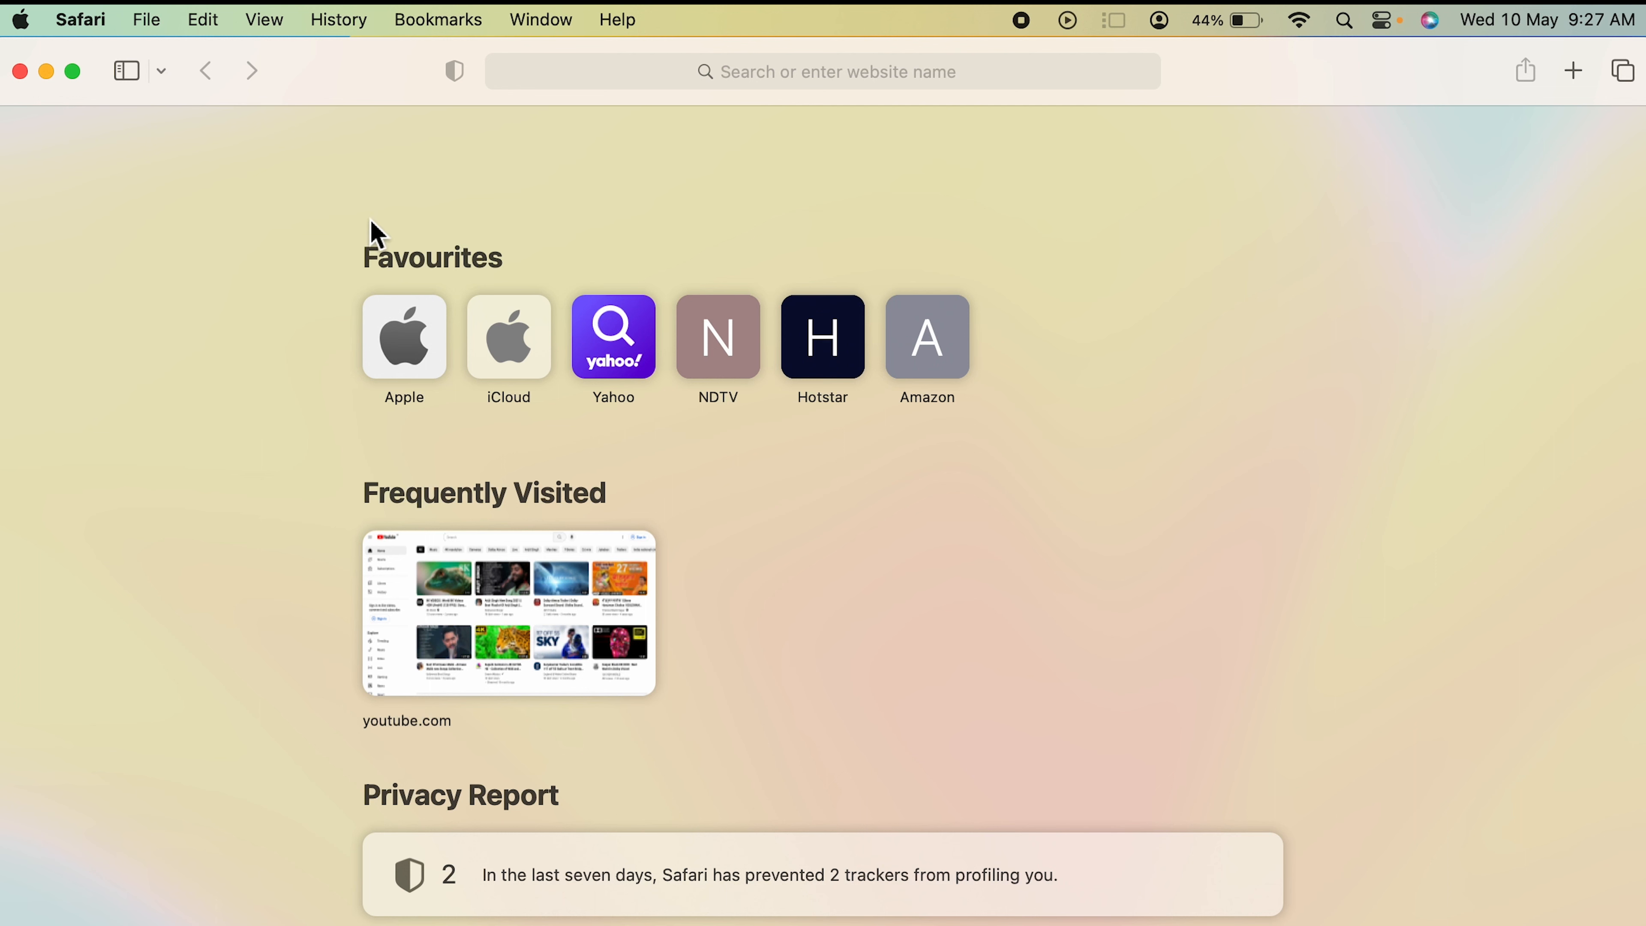
{"action": "mouse_move", "coordinate": [93, 61]}
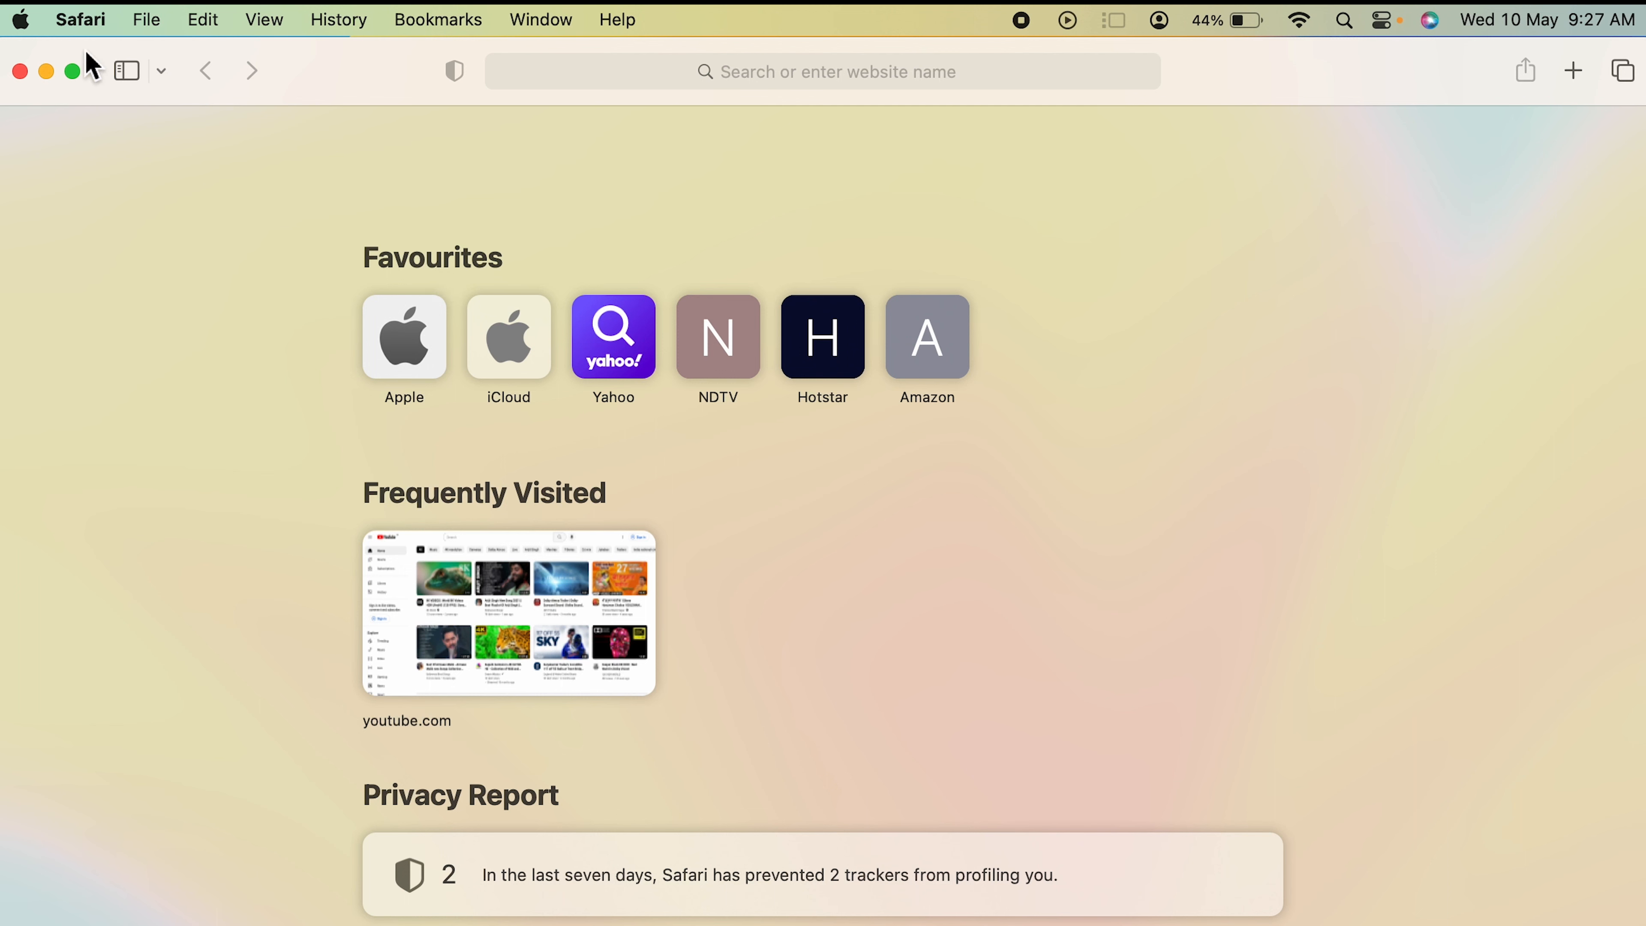
{"action": "mouse_move", "coordinate": [420, 362]}
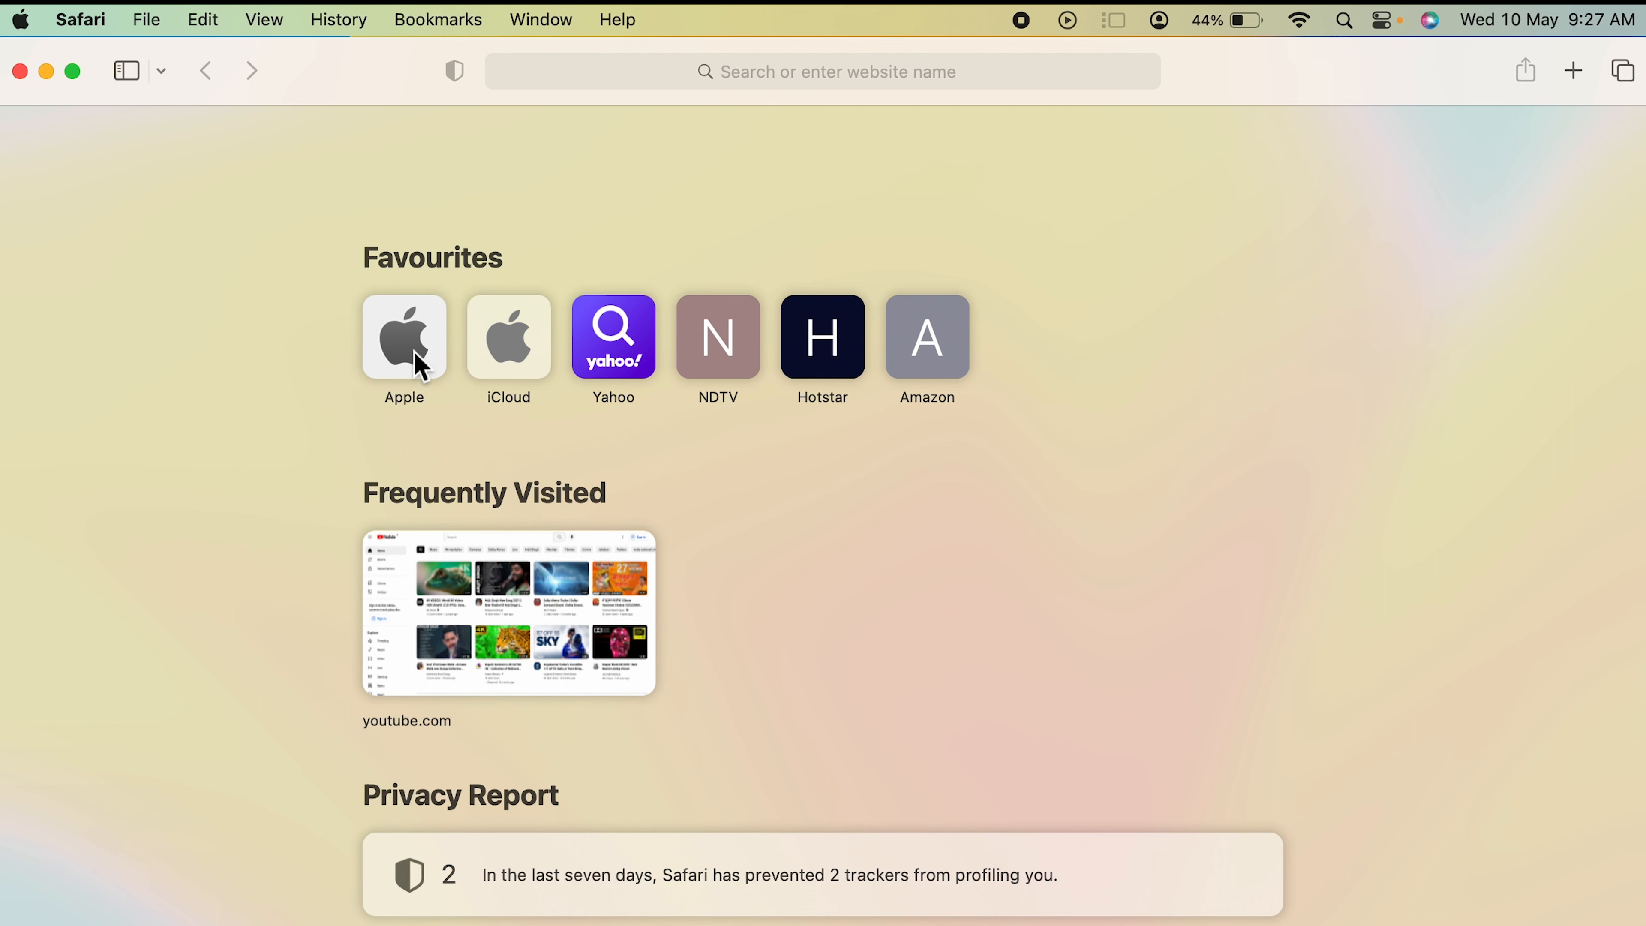
{"action": "mouse_move", "coordinate": [1050, 309]}
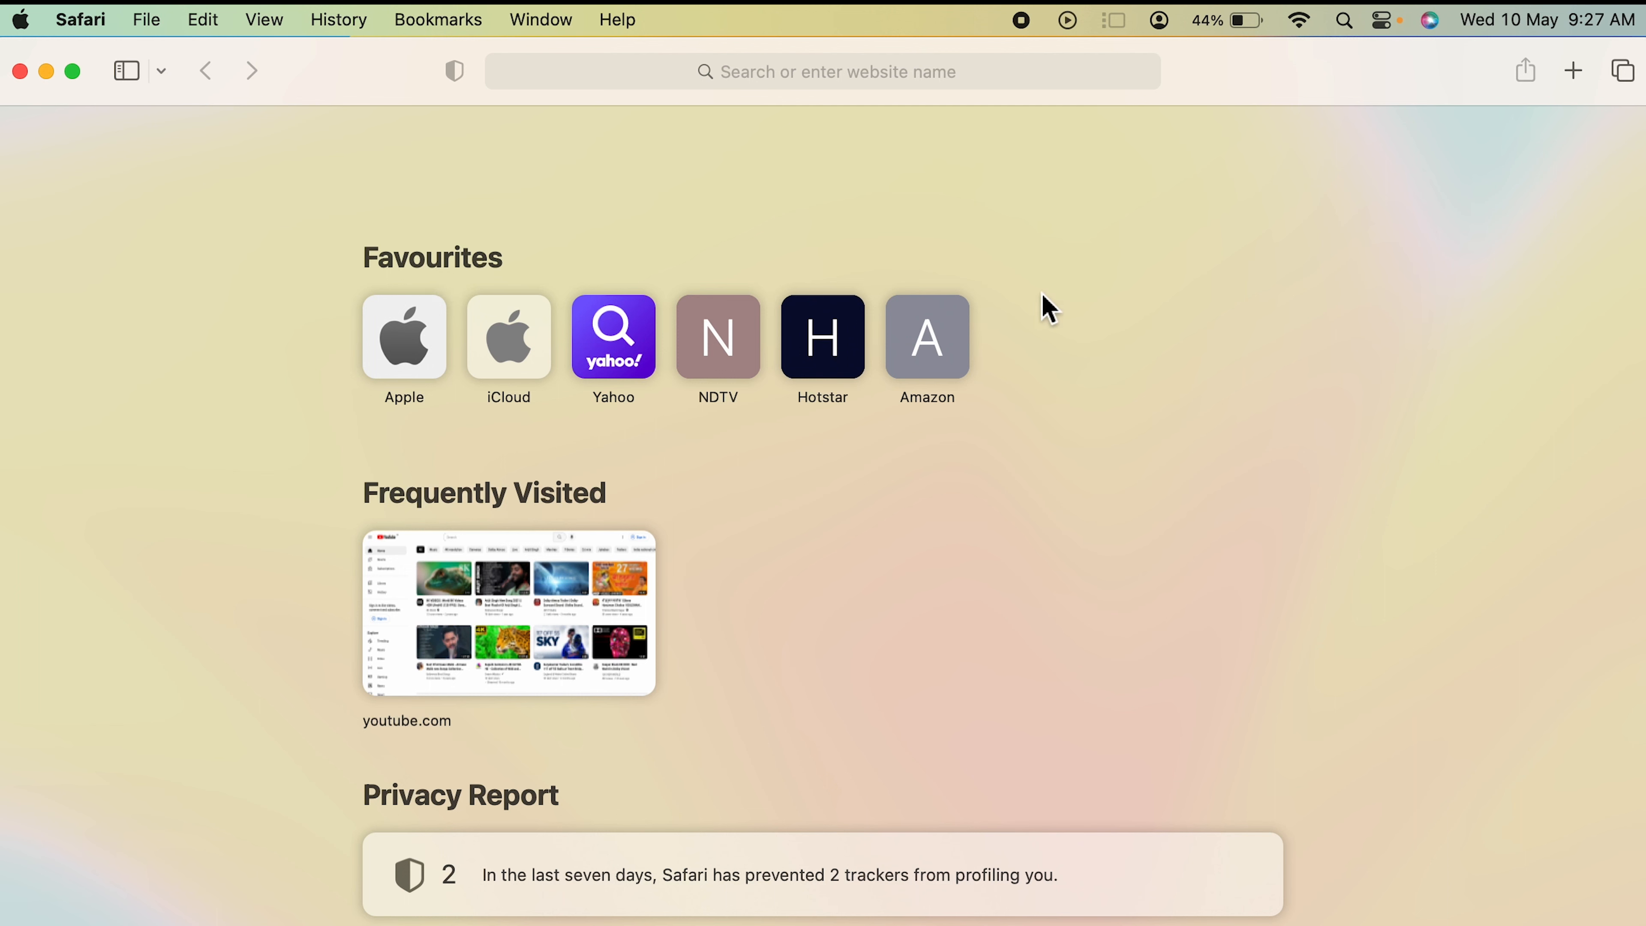
{"action": "mouse_move", "coordinate": [1050, 364]}
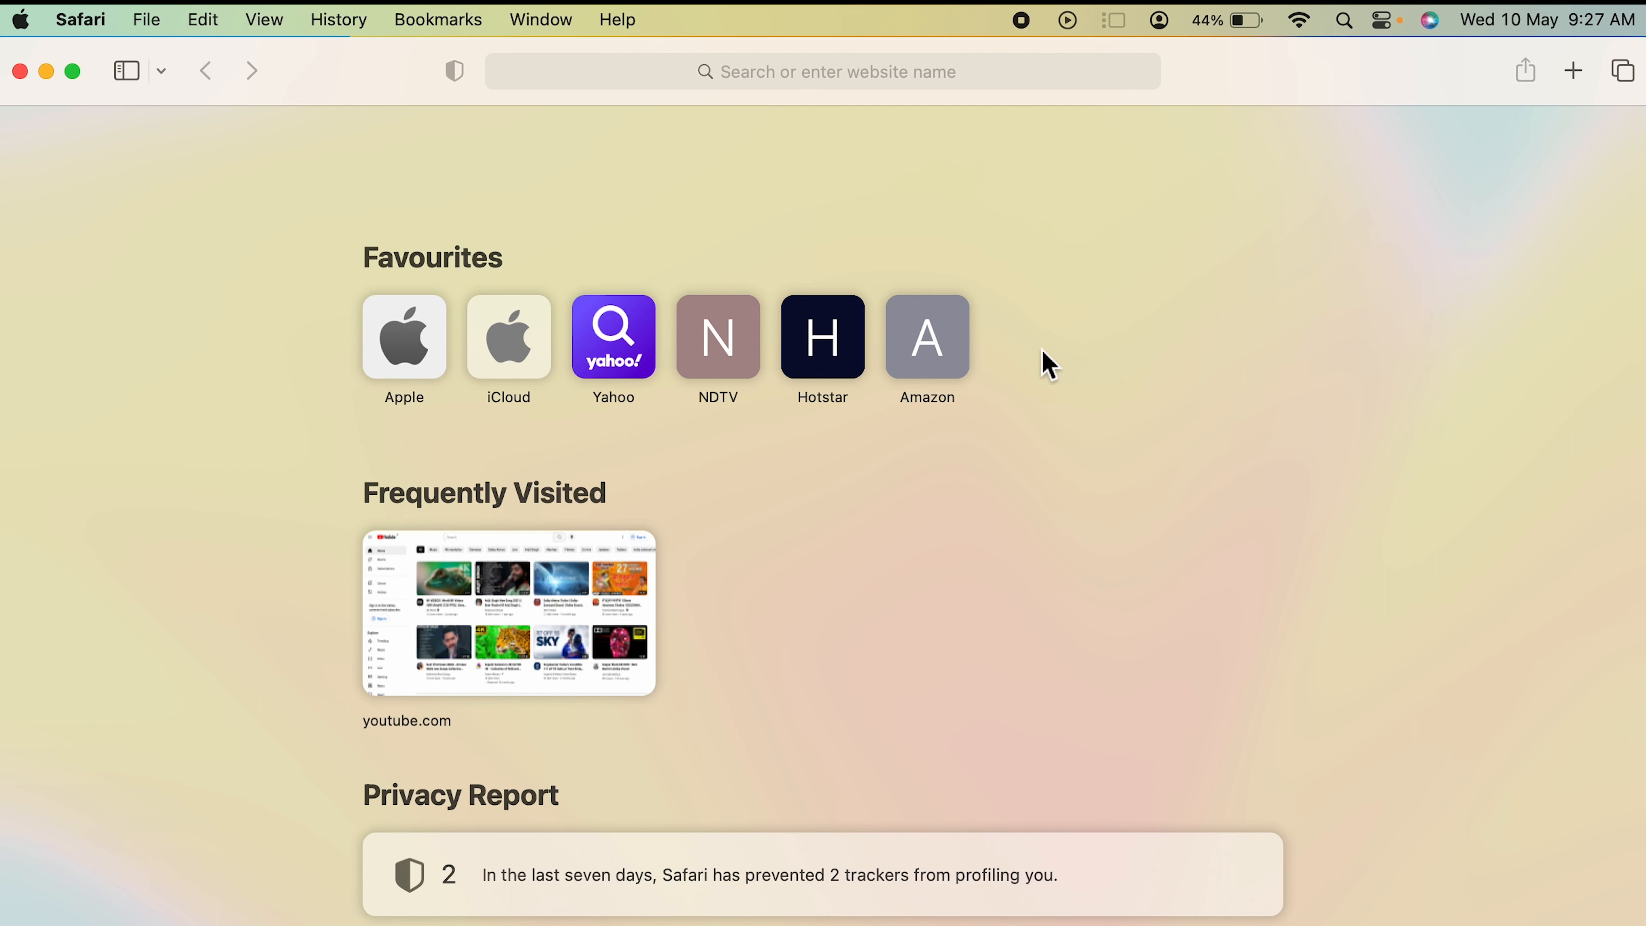
{"action": "mouse_move", "coordinate": [803, 81]}
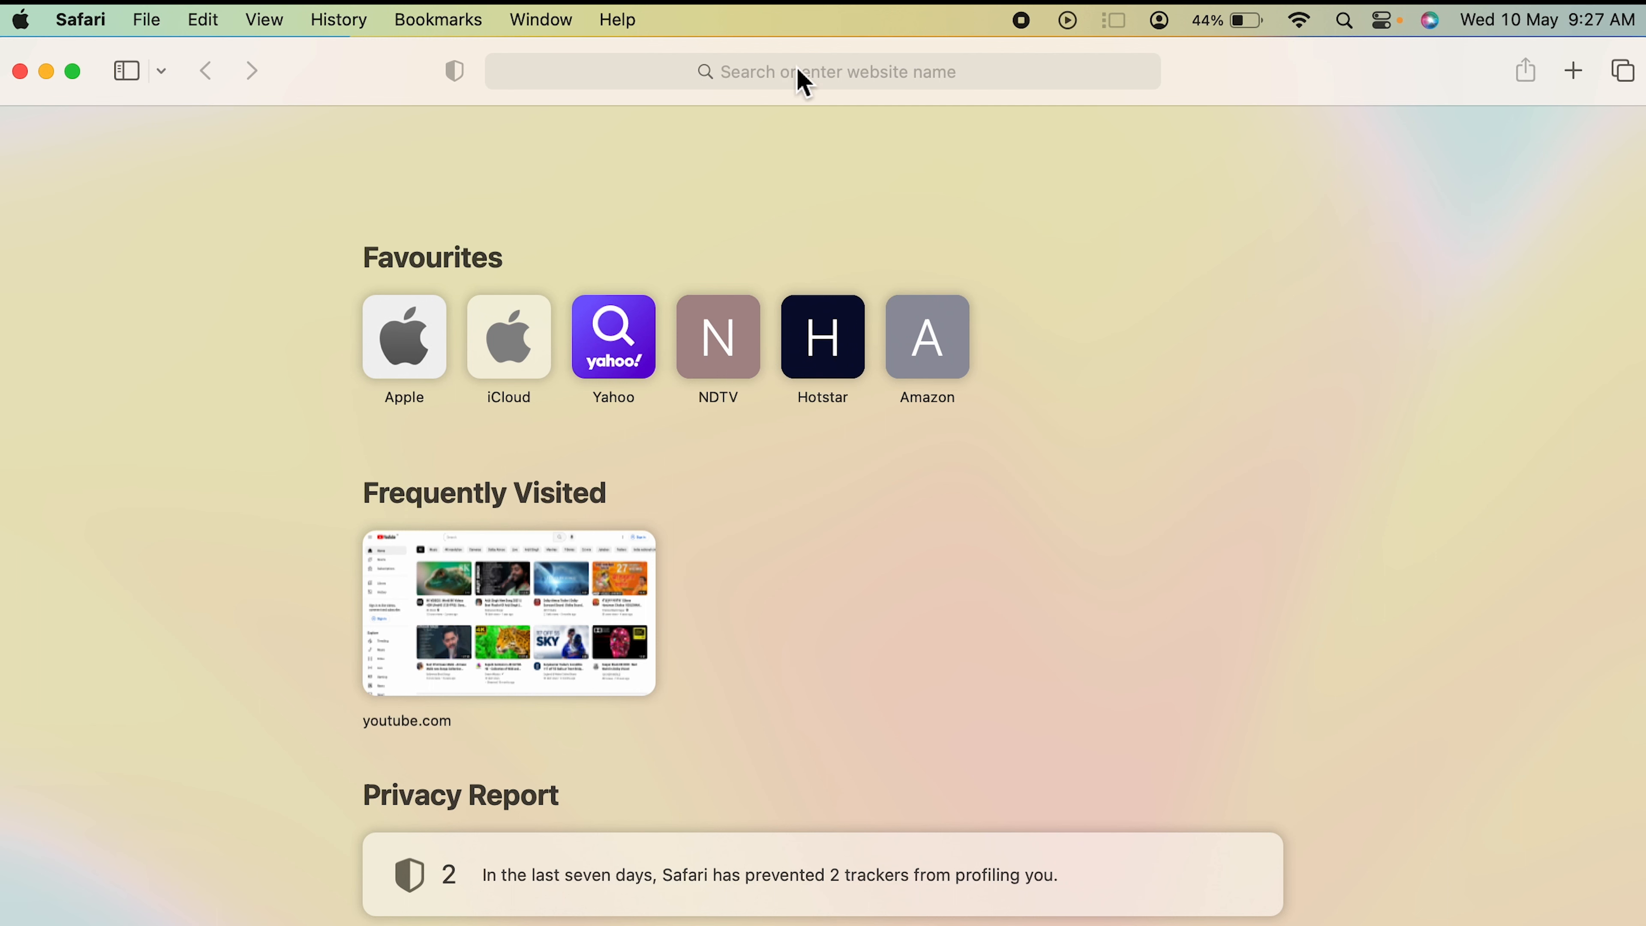
{"action": "mouse_move", "coordinate": [818, 82]}
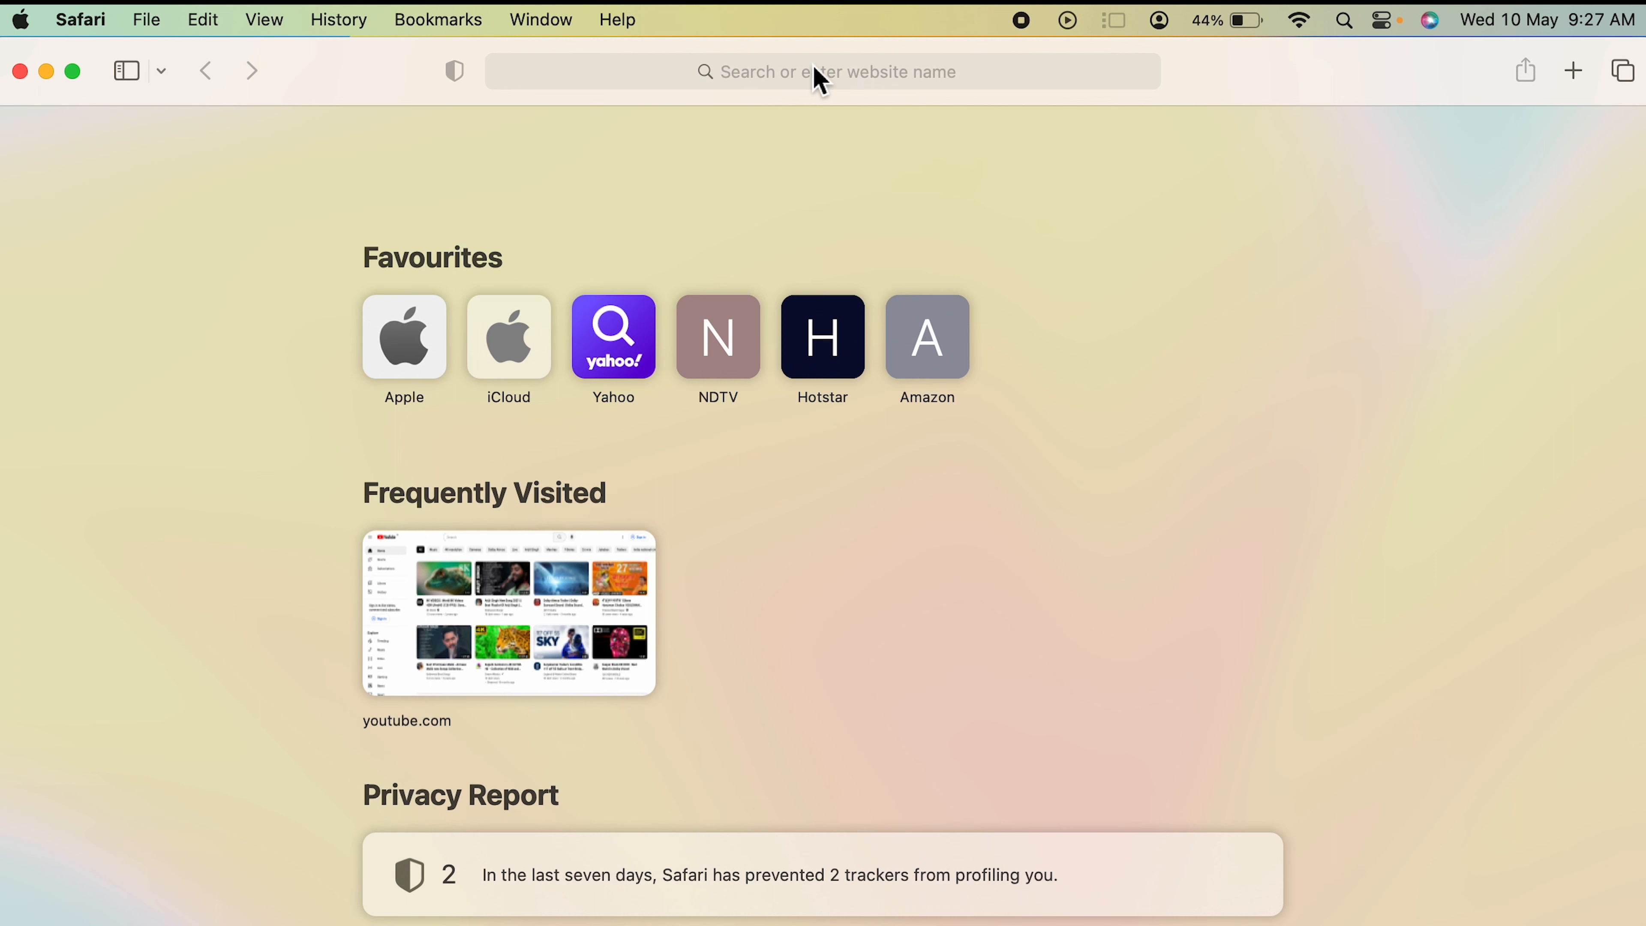
{"action": "mouse_move", "coordinate": [564, 271]}
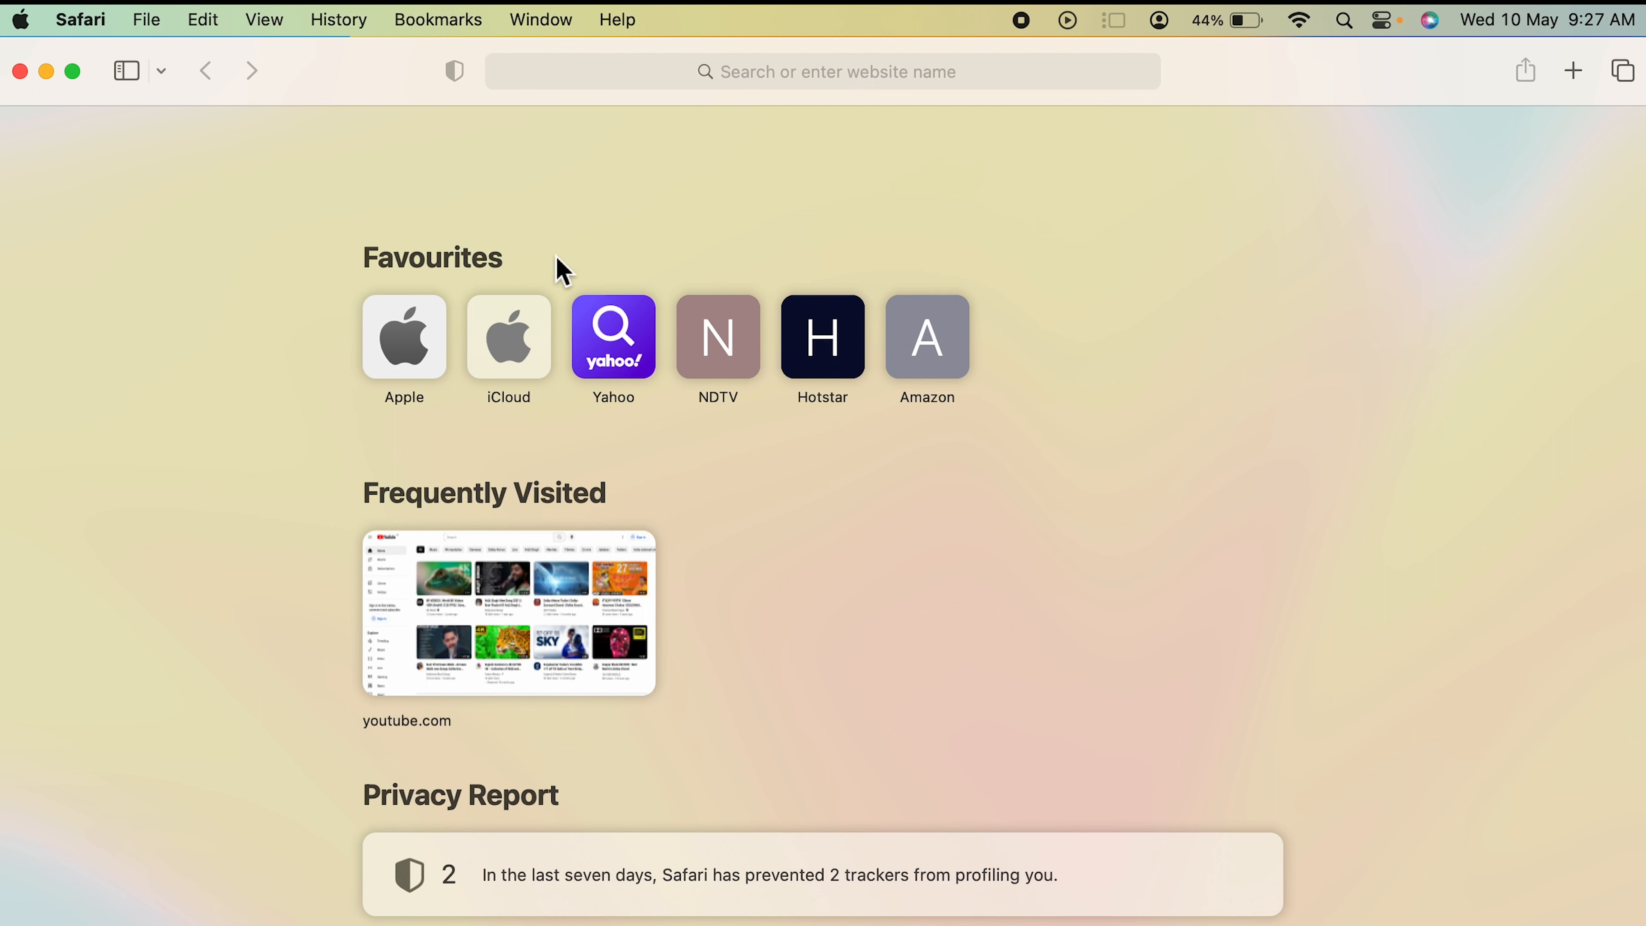
{"action": "mouse_move", "coordinate": [1169, 225]}
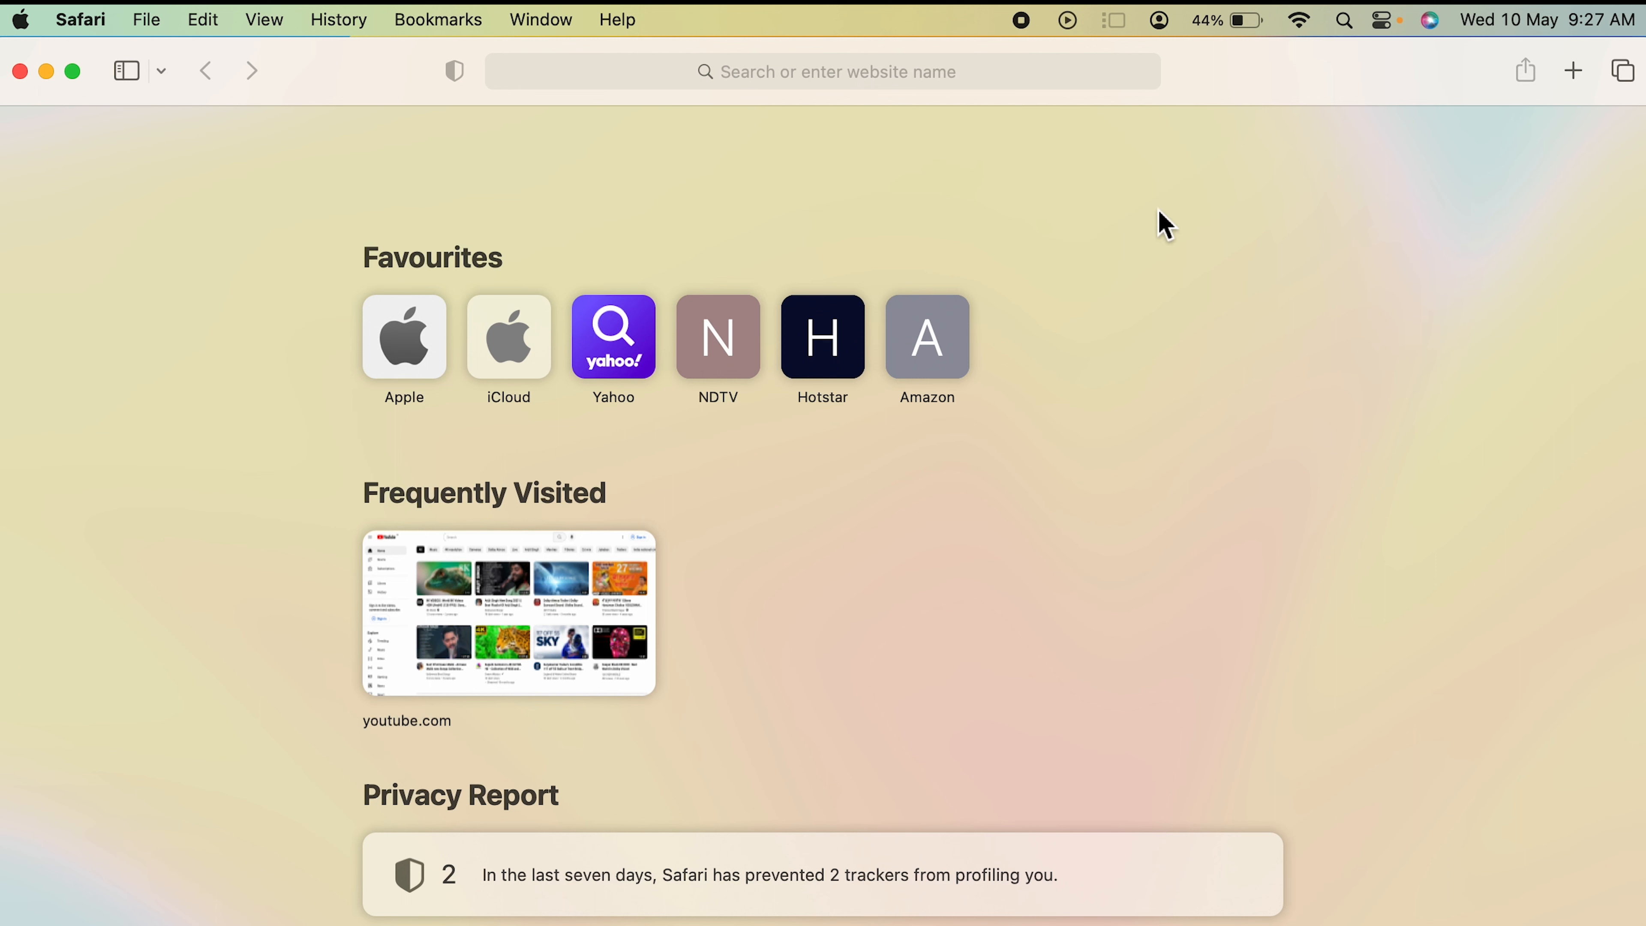
{"action": "mouse_move", "coordinate": [1044, 373]}
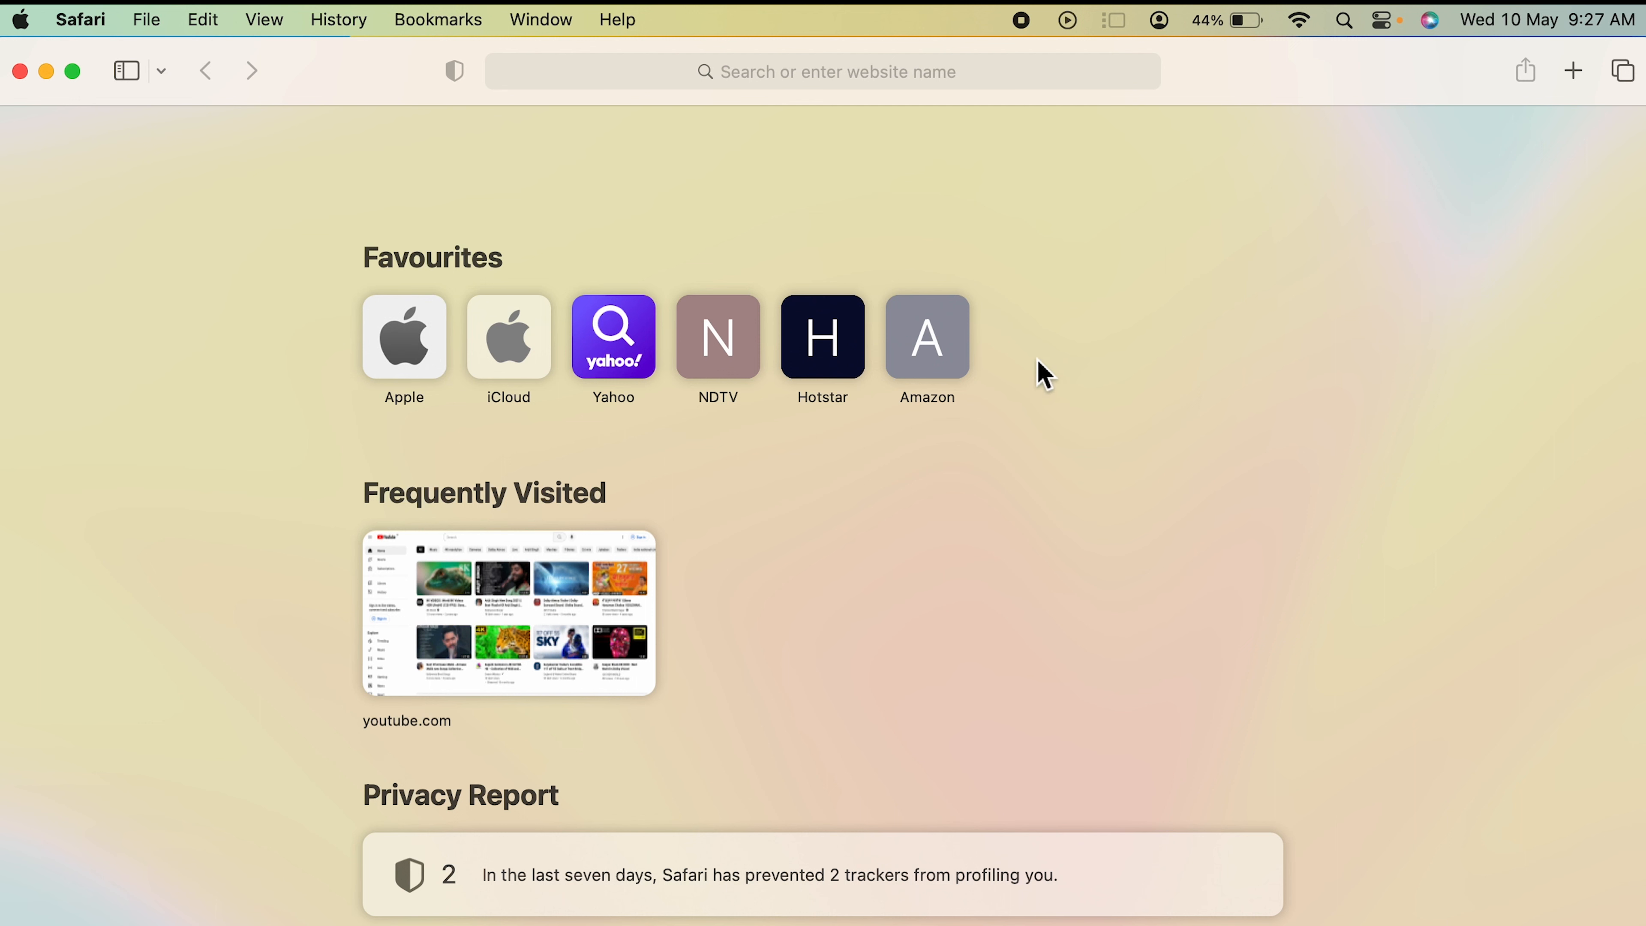
{"action": "mouse_move", "coordinate": [1008, 188]}
{"action": "type", "text": "youtube"}
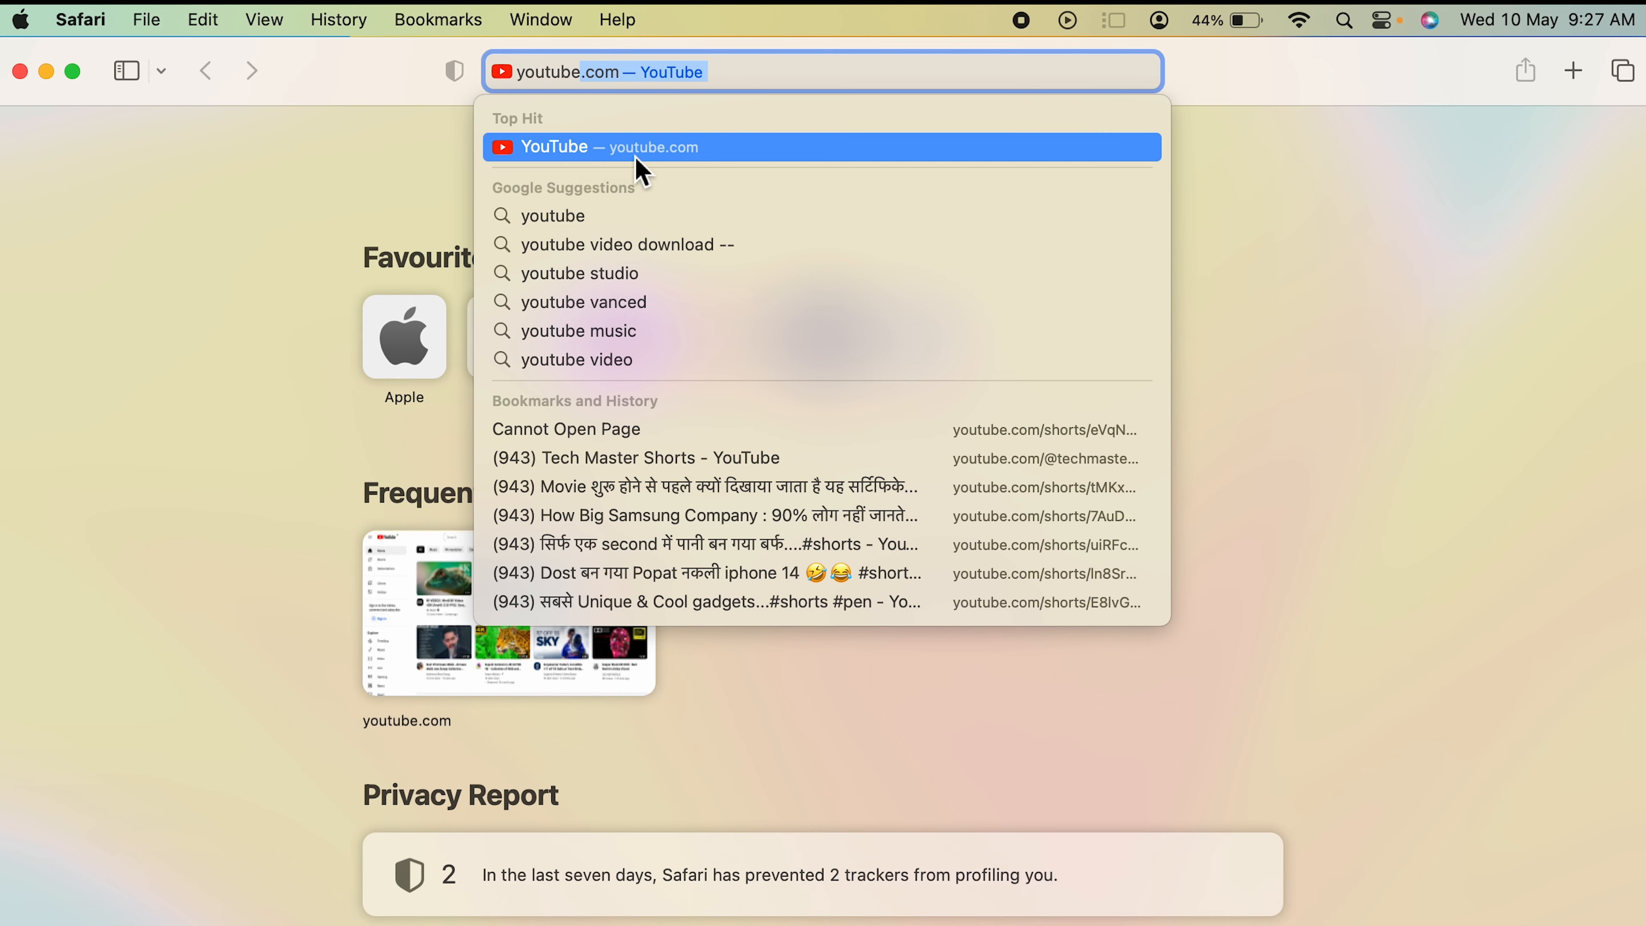
Step: Load youtube.com and start Add Bookmark… for the page titled YouTube
{"action": "left_click", "coordinate": [823, 147]}
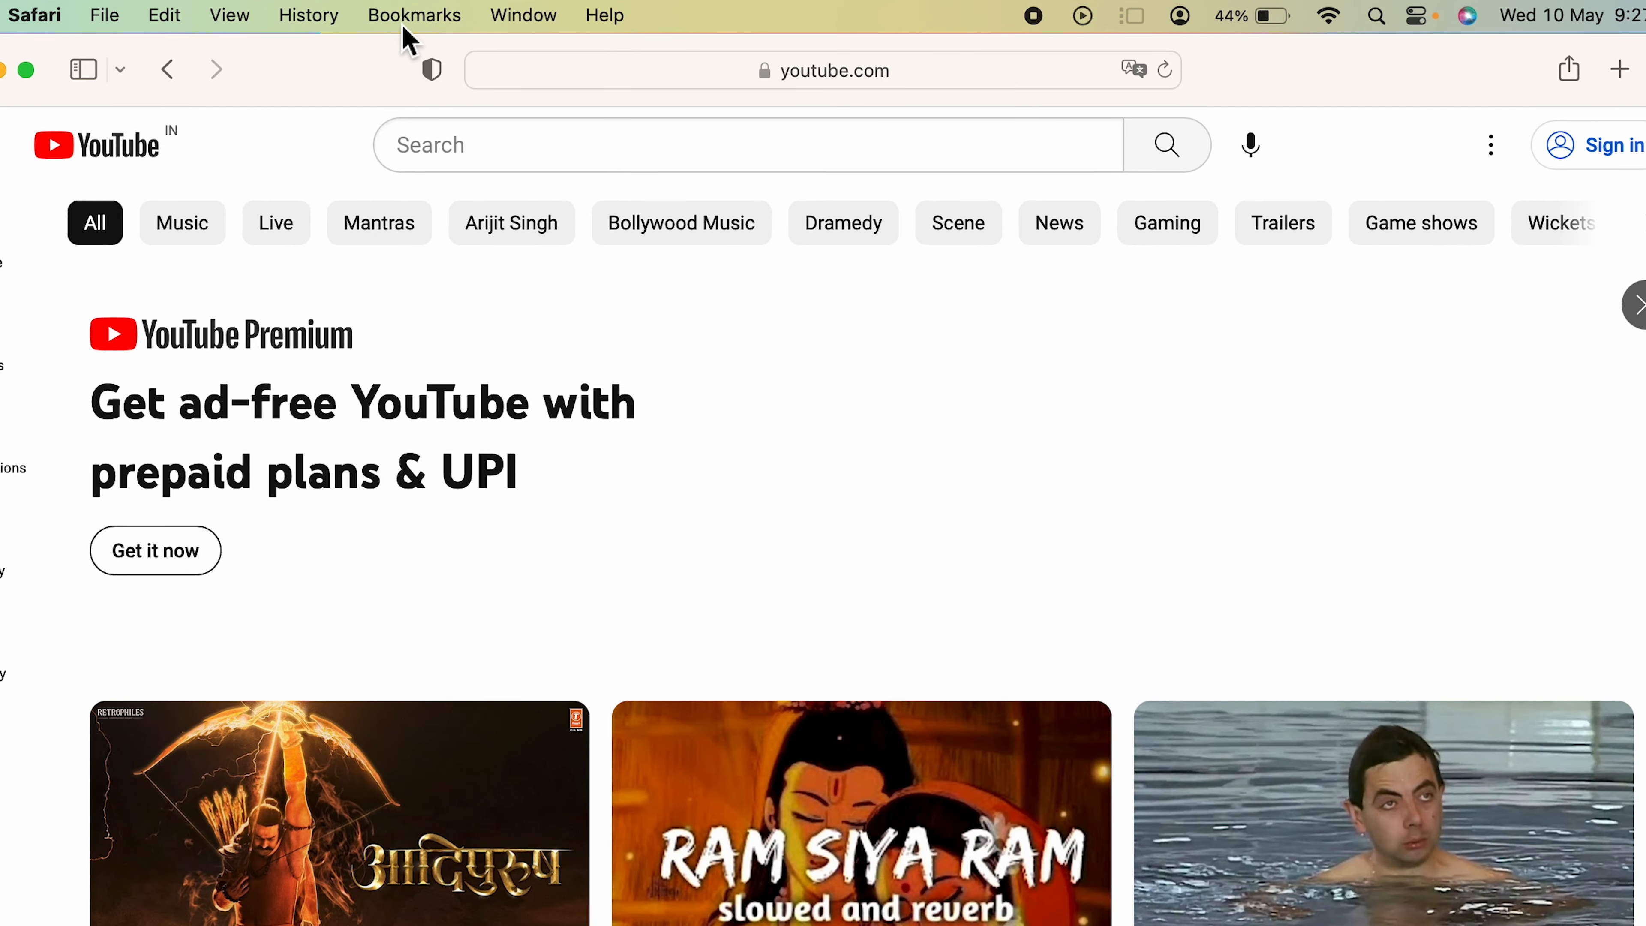
{"action": "left_click", "coordinate": [414, 15]}
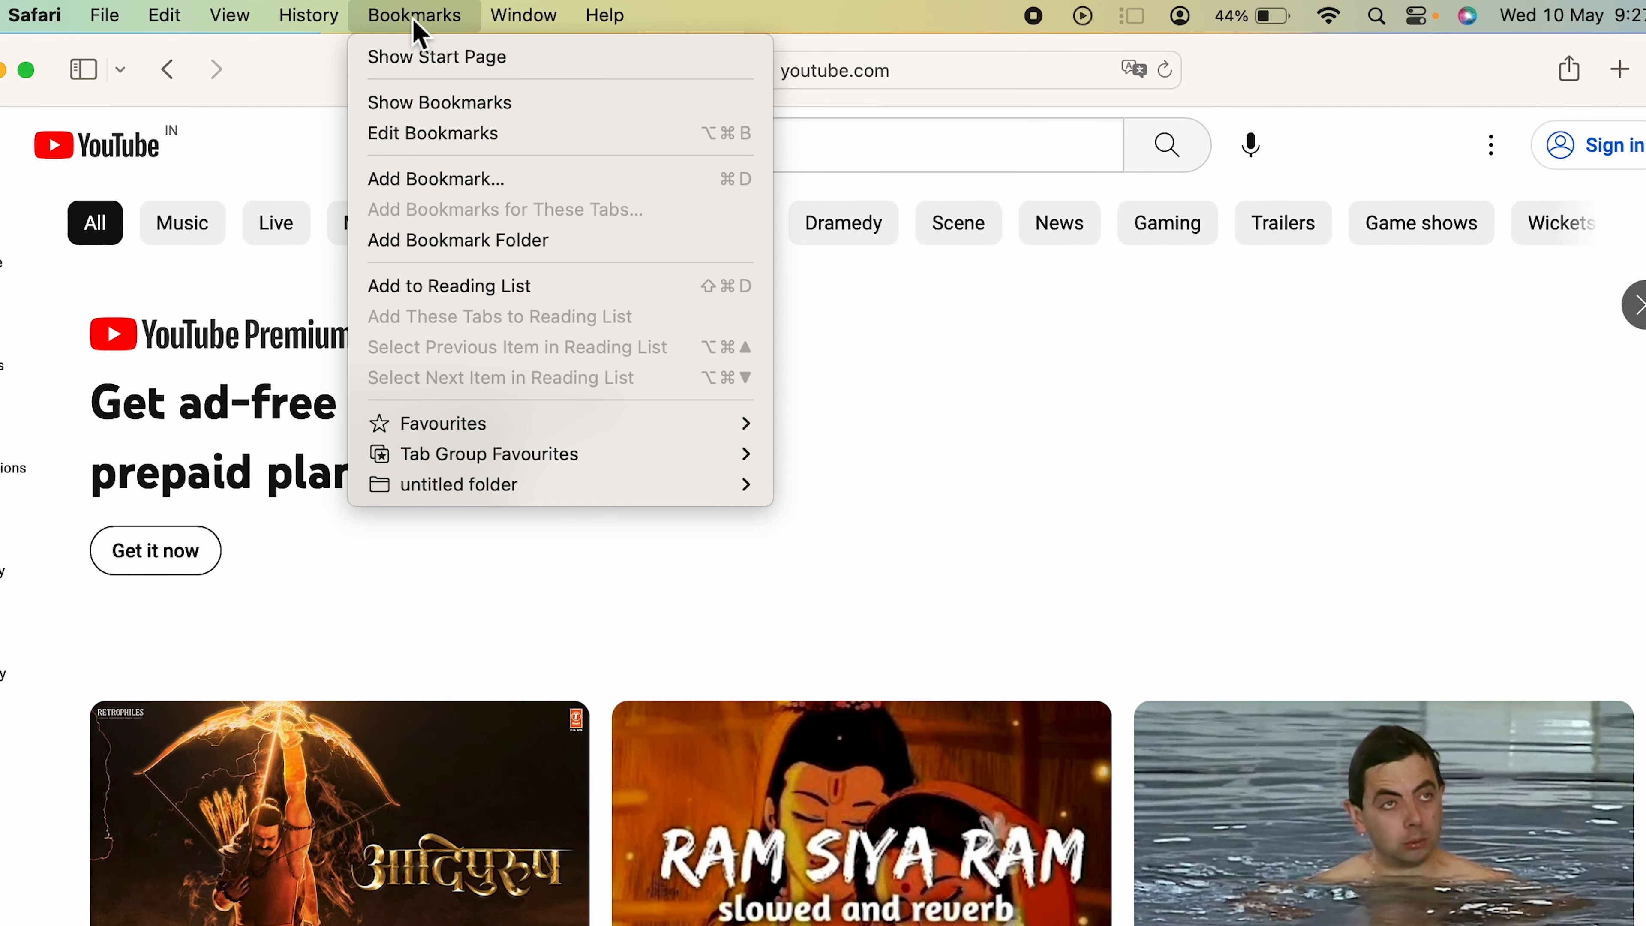
{"action": "mouse_move", "coordinate": [514, 179]}
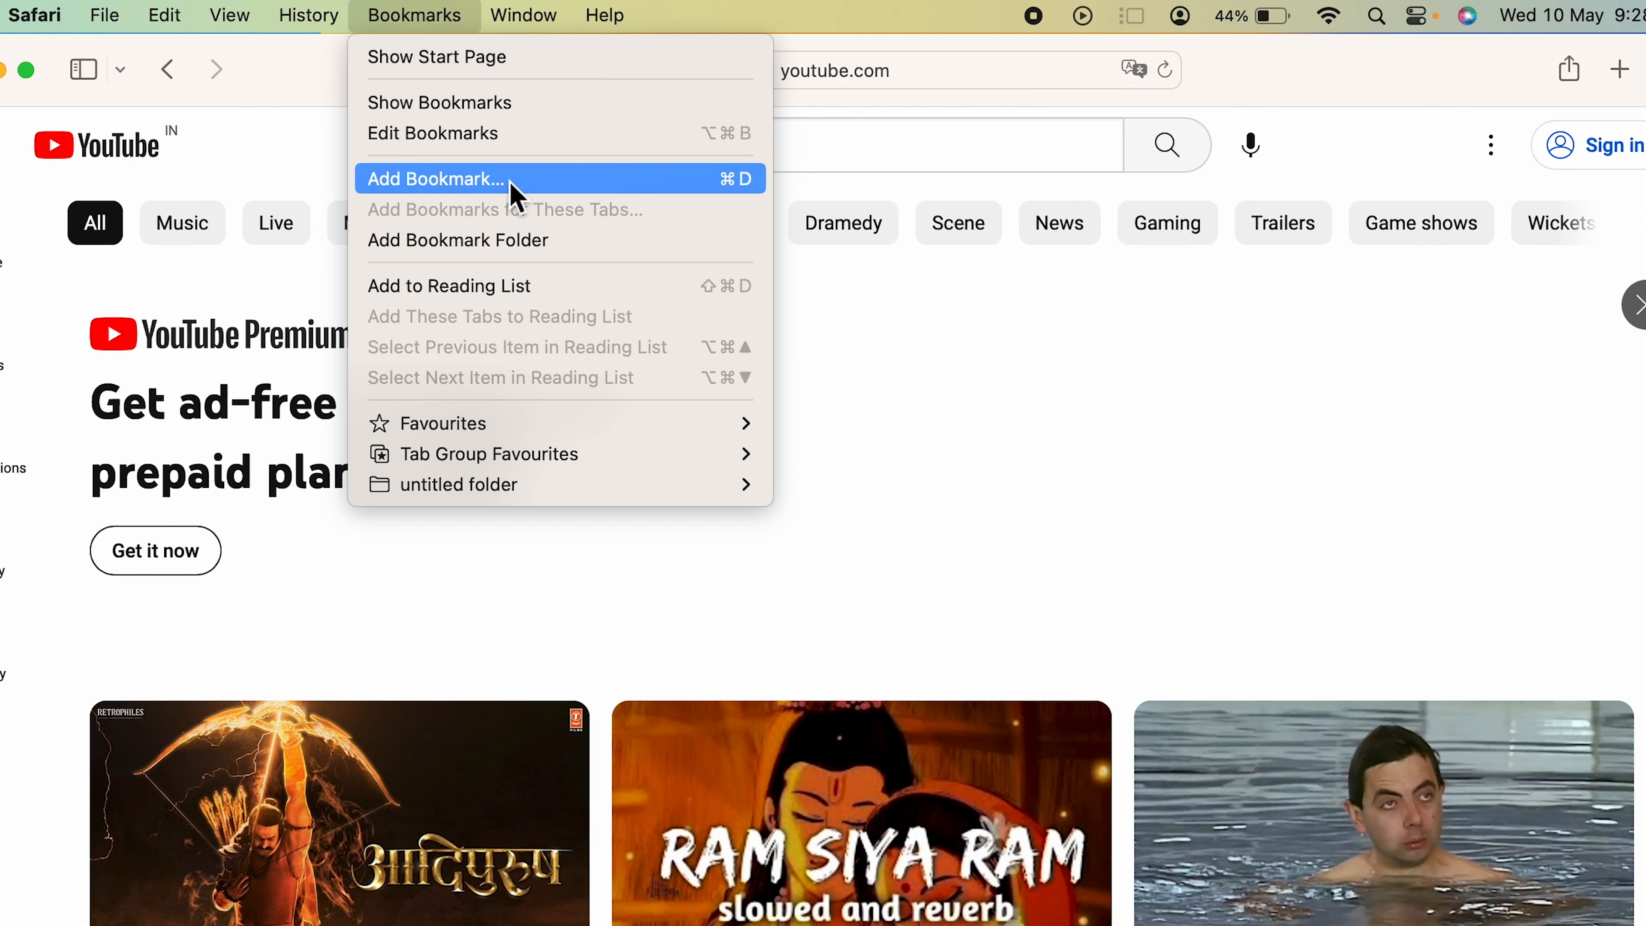
{"action": "left_click", "coordinate": [435, 179]}
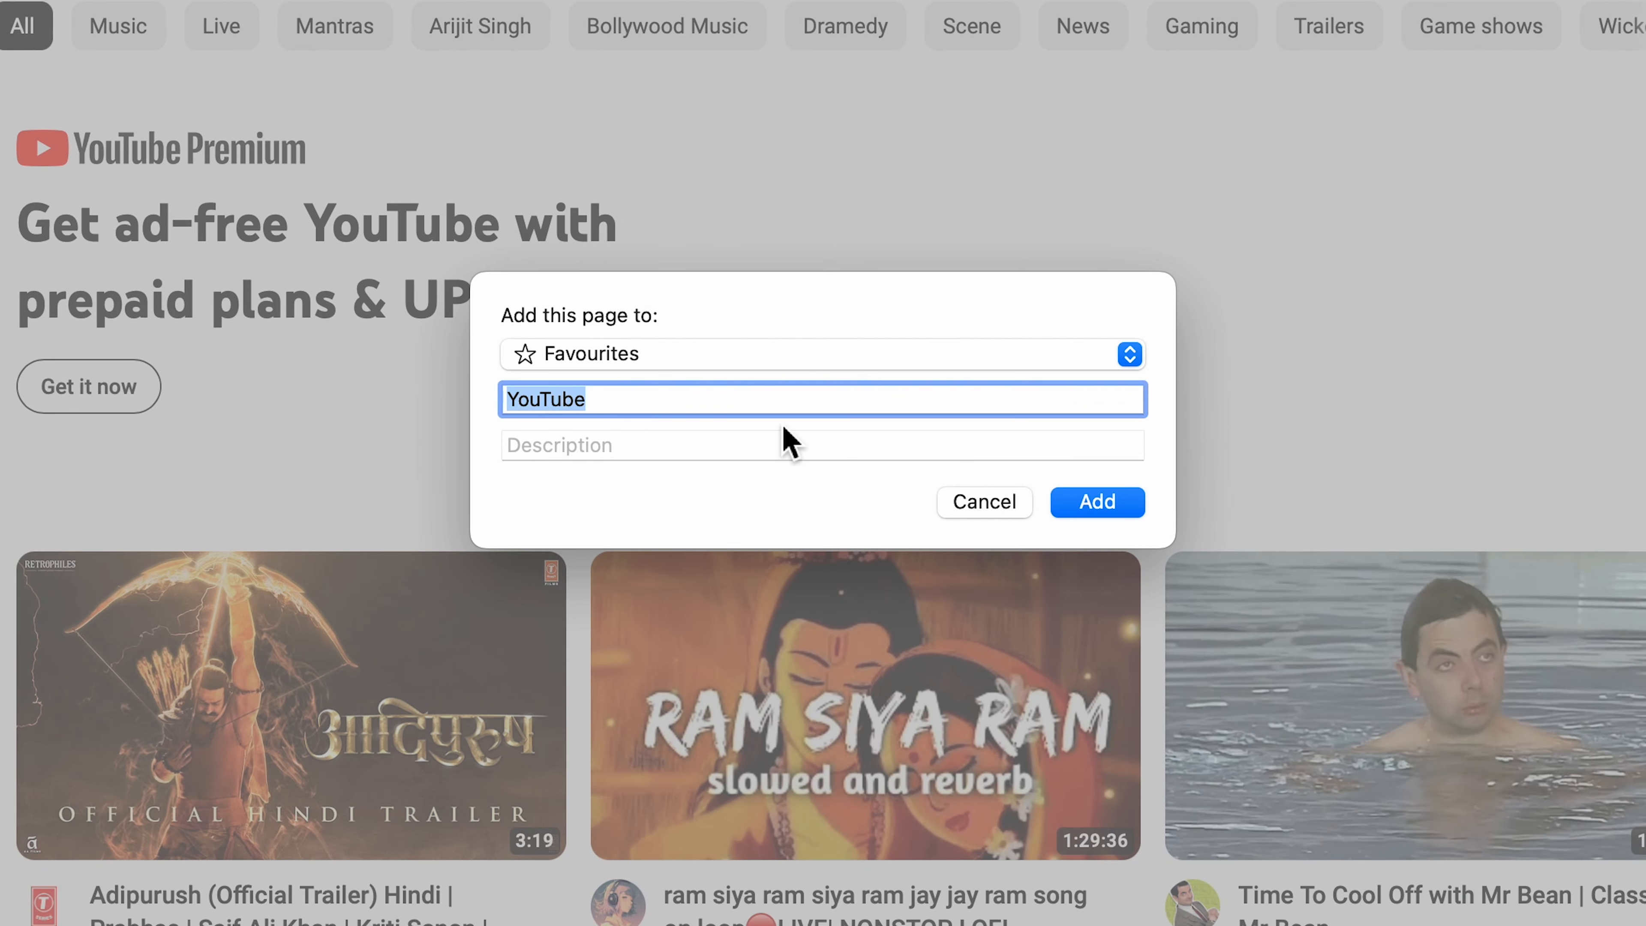
{"action": "mouse_move", "coordinate": [597, 378]}
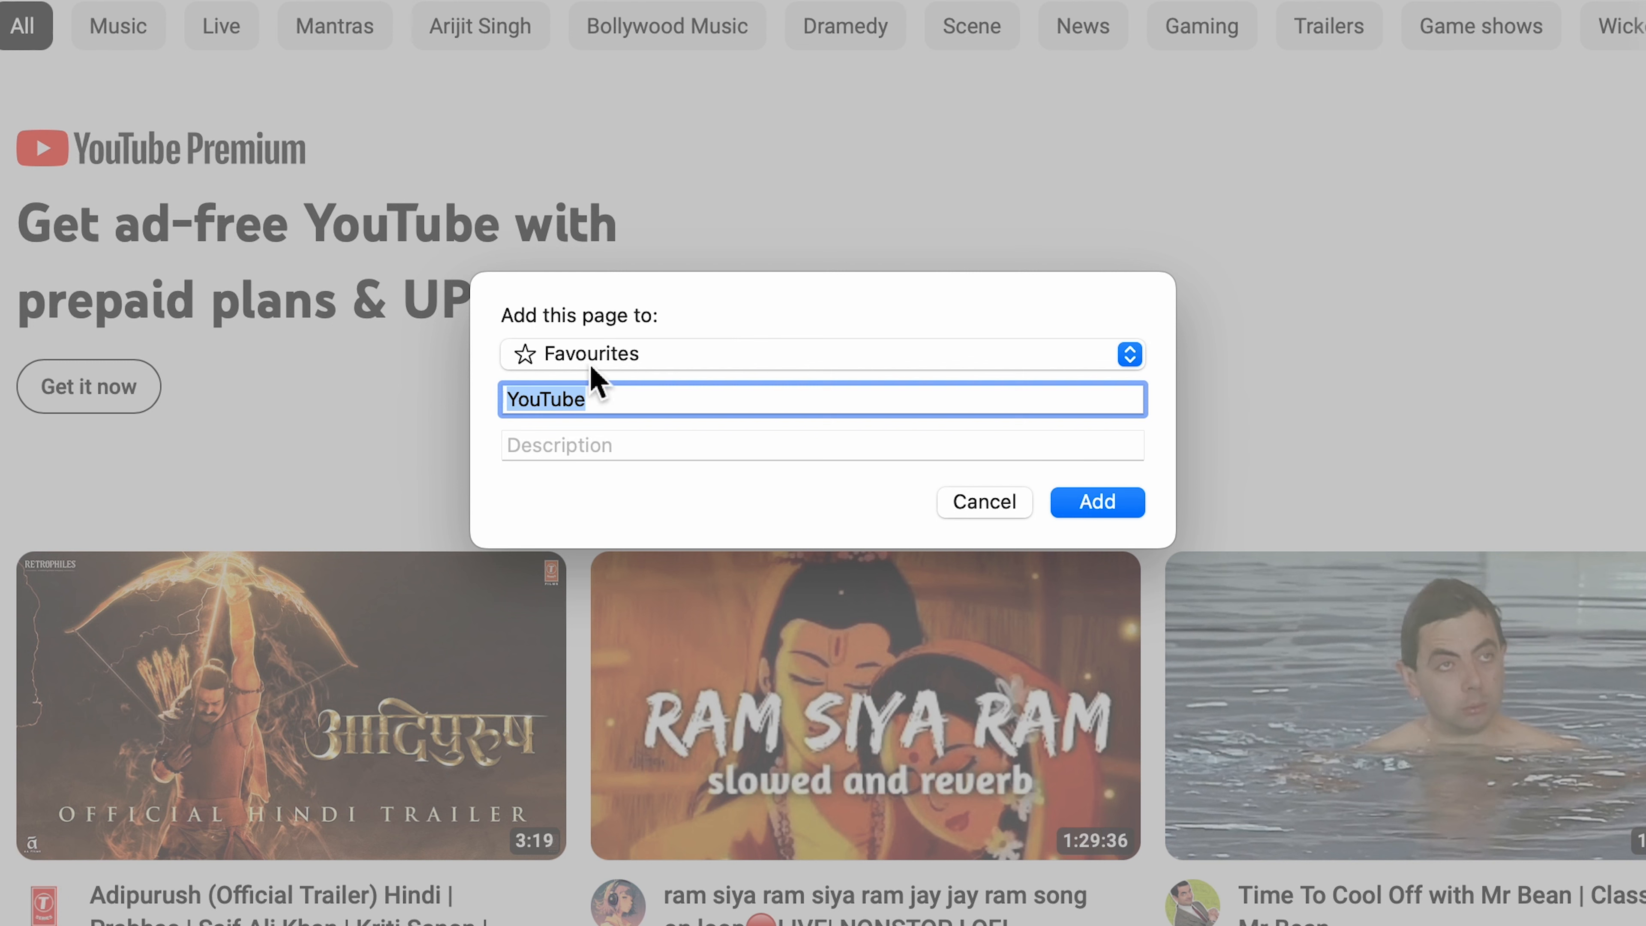
{"action": "mouse_move", "coordinate": [1142, 373]}
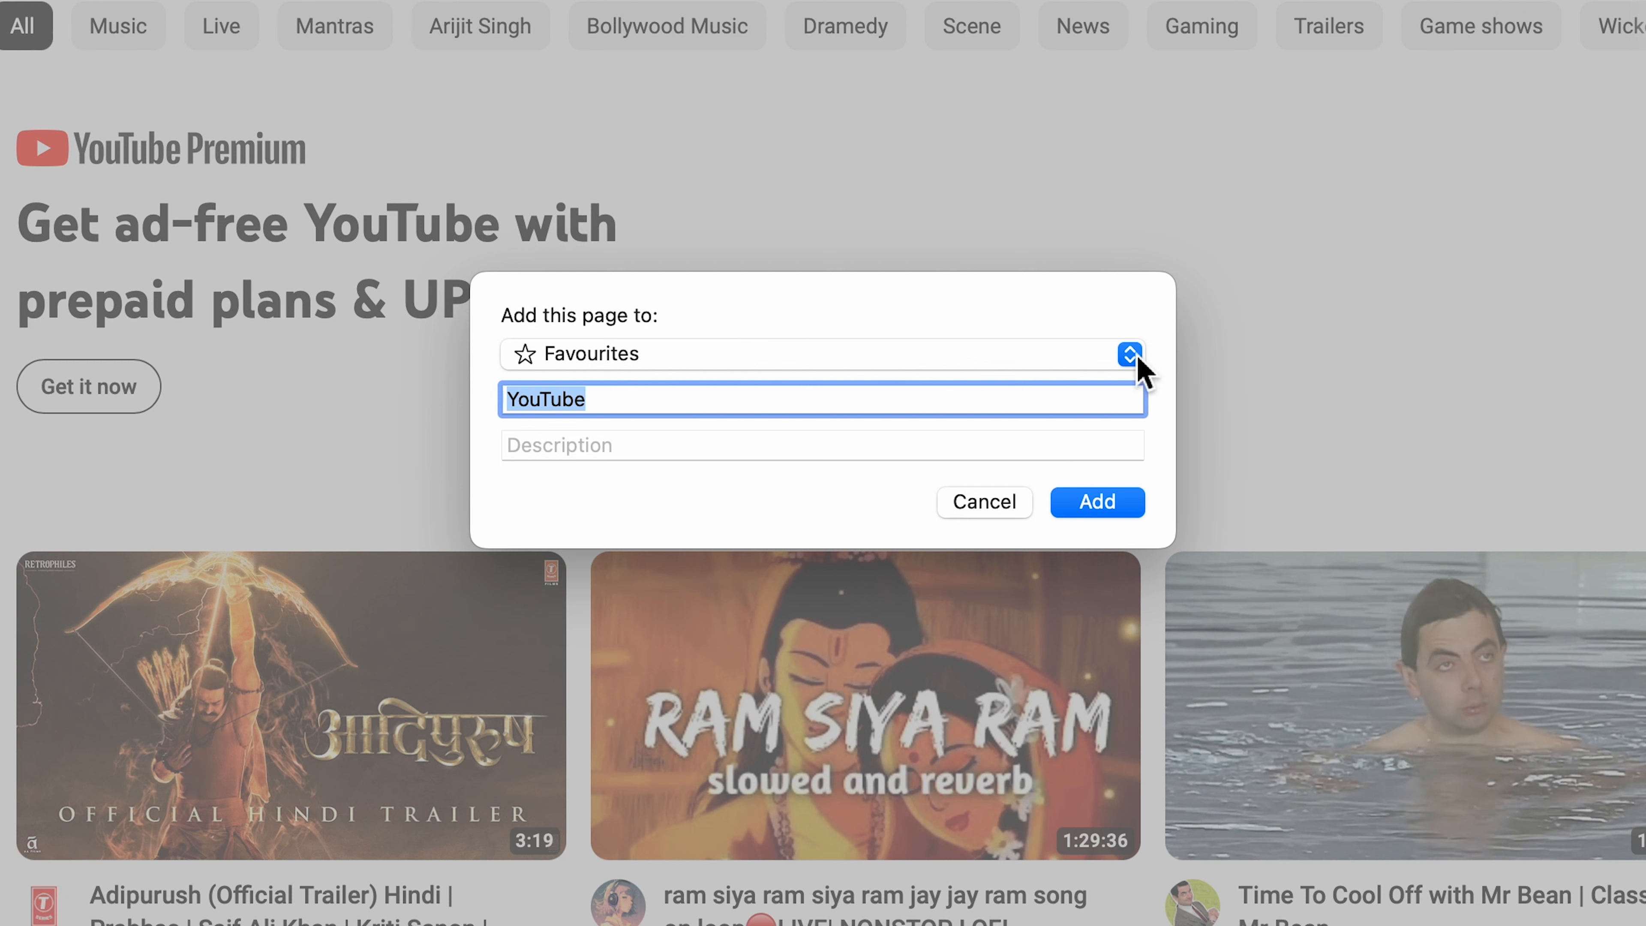
Step: Save the page to Favourites as 'My YouTube' and confirm with Add
{"action": "left_click", "coordinate": [1130, 352]}
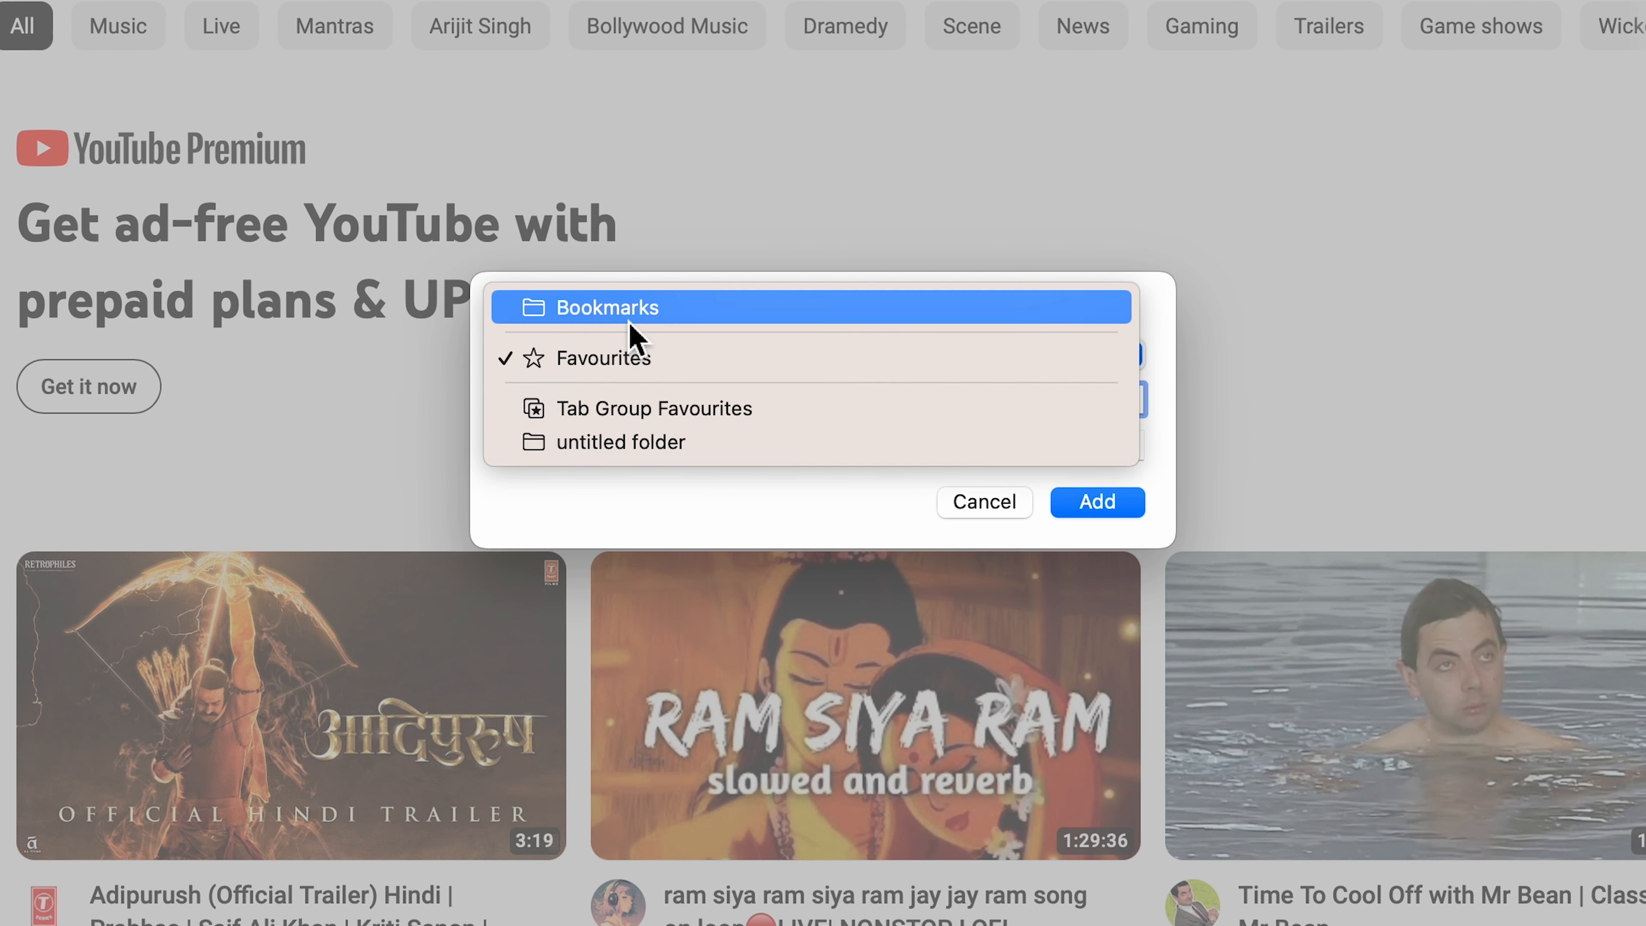
{"action": "left_click", "coordinate": [612, 307]}
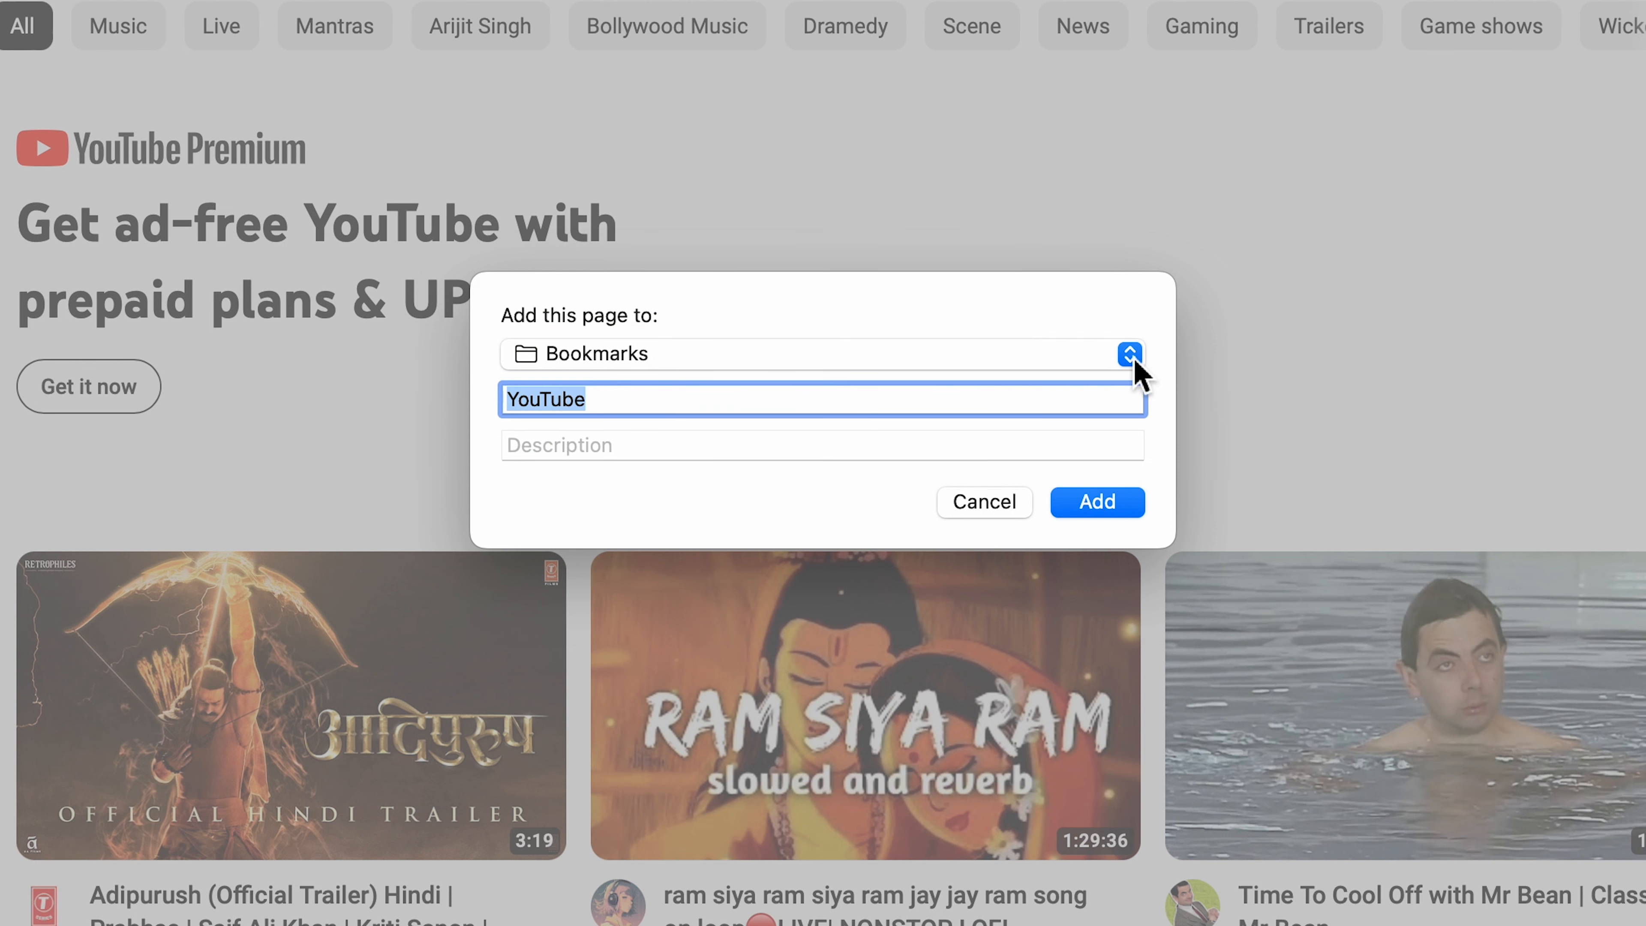
{"action": "left_click", "coordinate": [1130, 354]}
{"action": "type", "text": "My "}
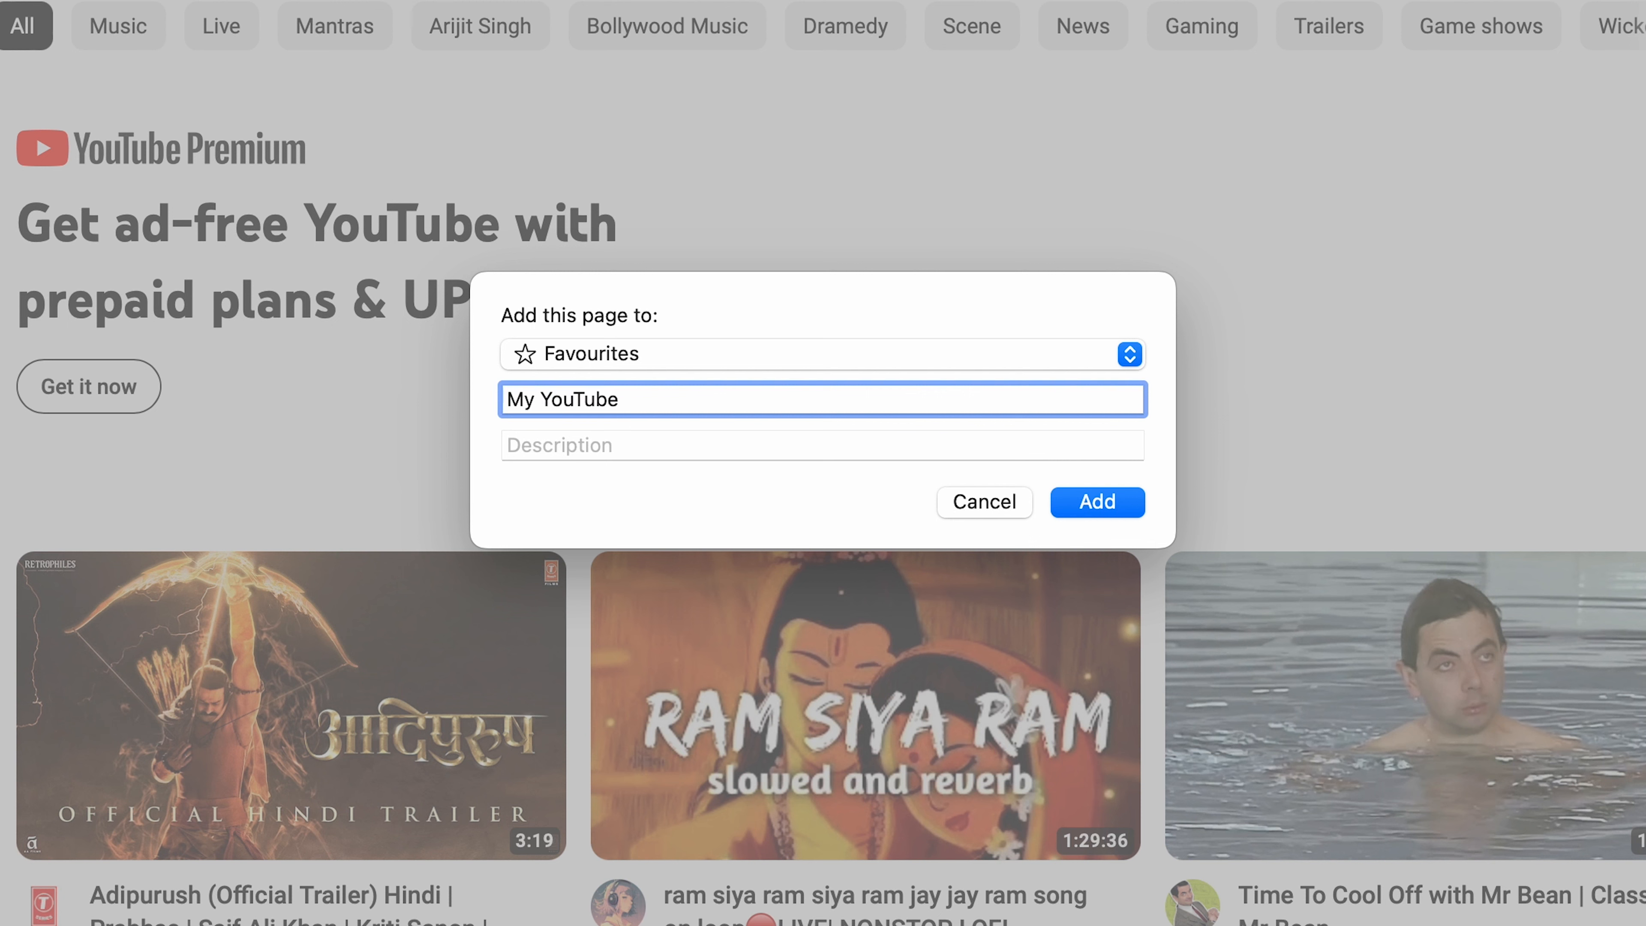
{"action": "left_click", "coordinate": [822, 444]}
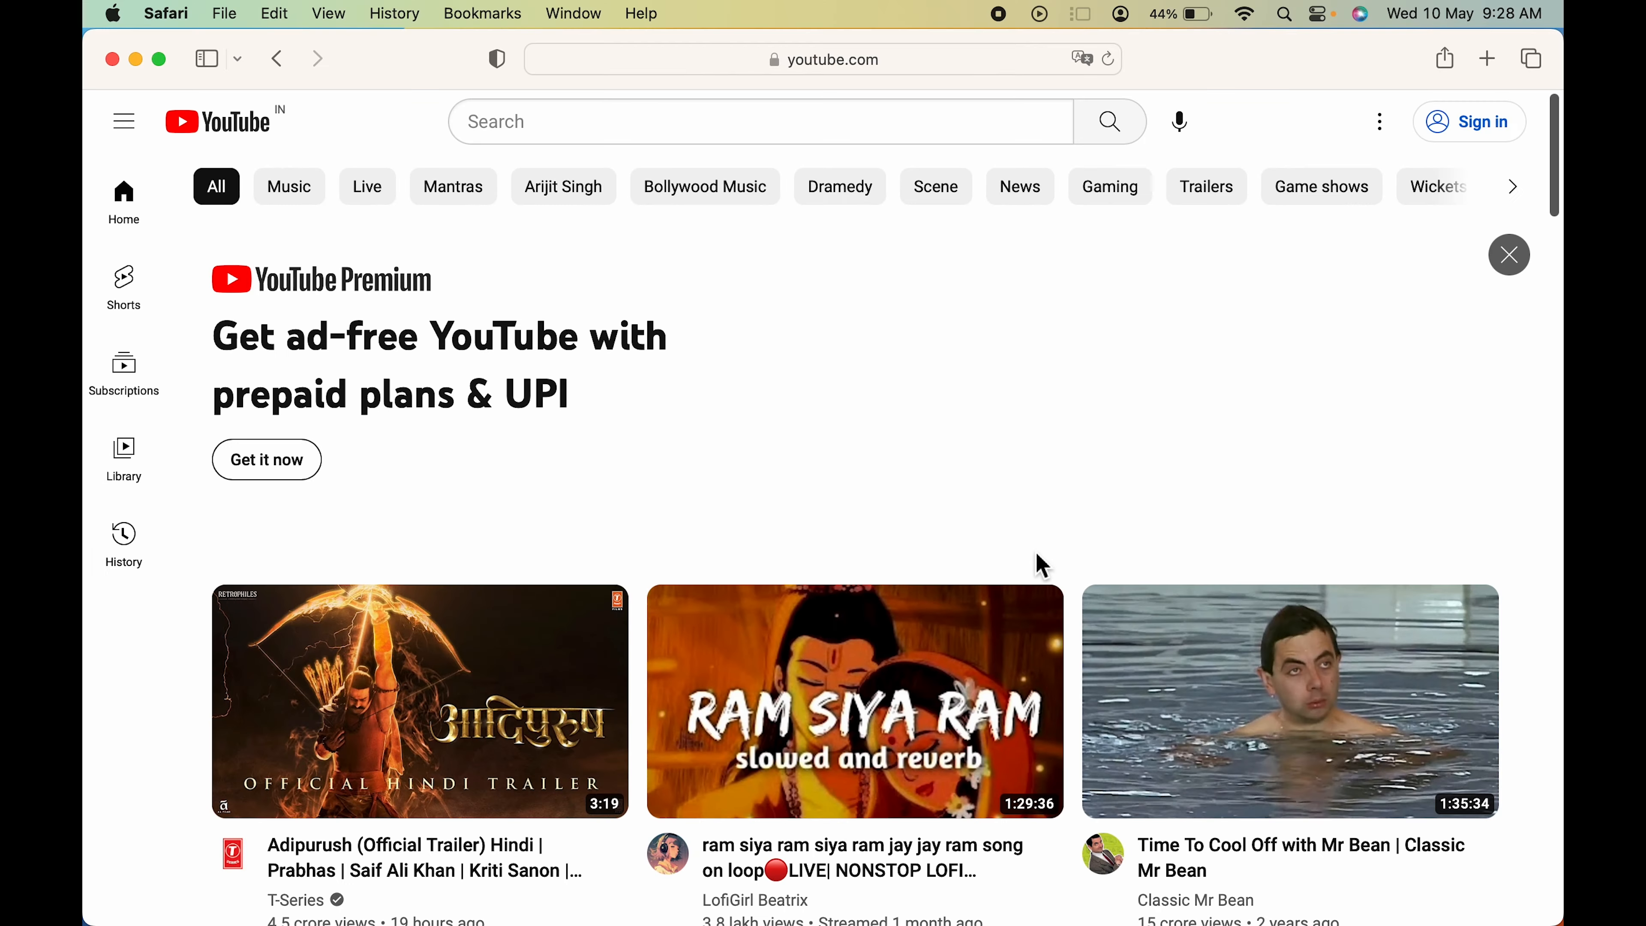
{"action": "mouse_move", "coordinate": [1487, 59]}
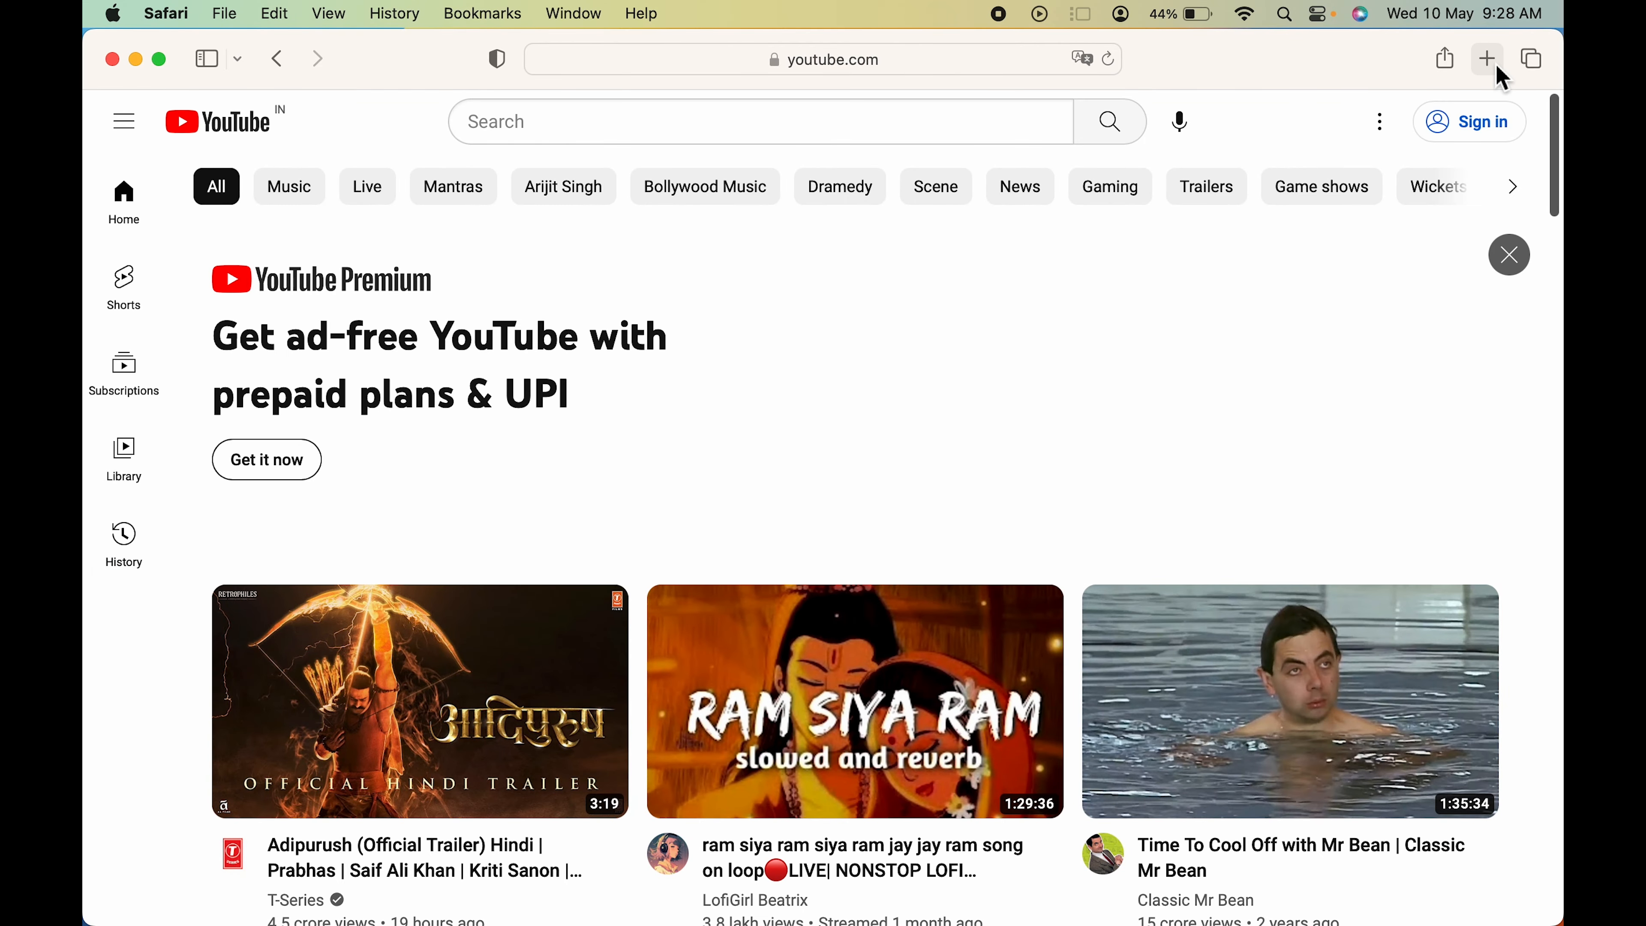
Step: Open a new start-page tab and close the YouTube tab, revealing My YouTube among Favourites
{"action": "left_click", "coordinate": [1487, 60]}
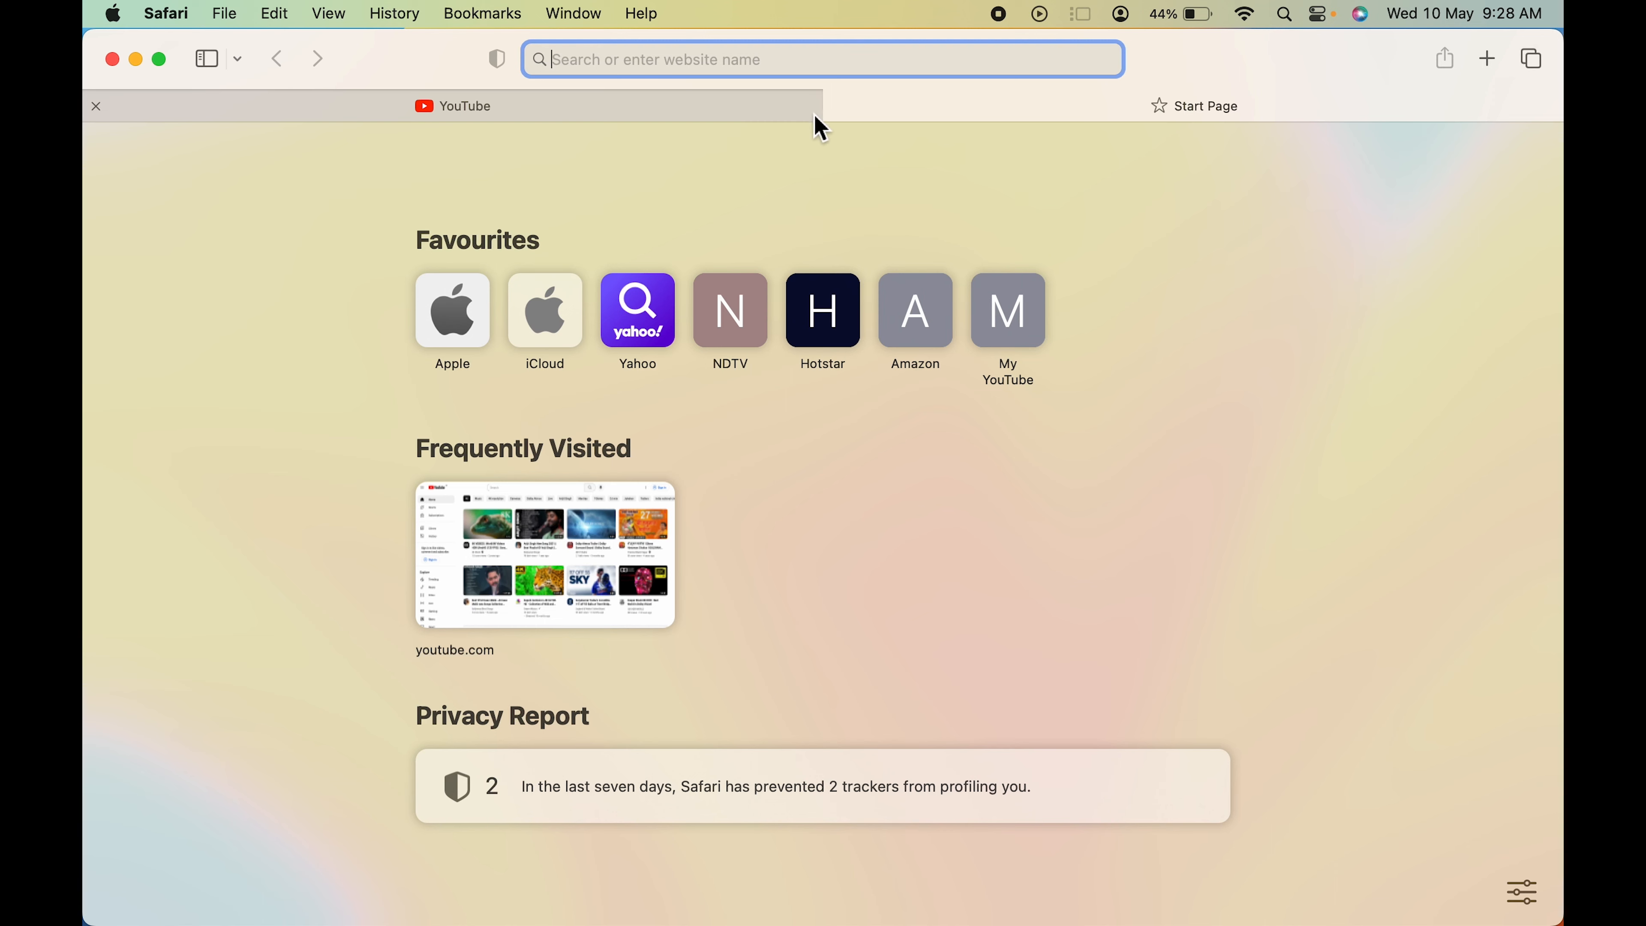
{"action": "left_click", "coordinate": [95, 104]}
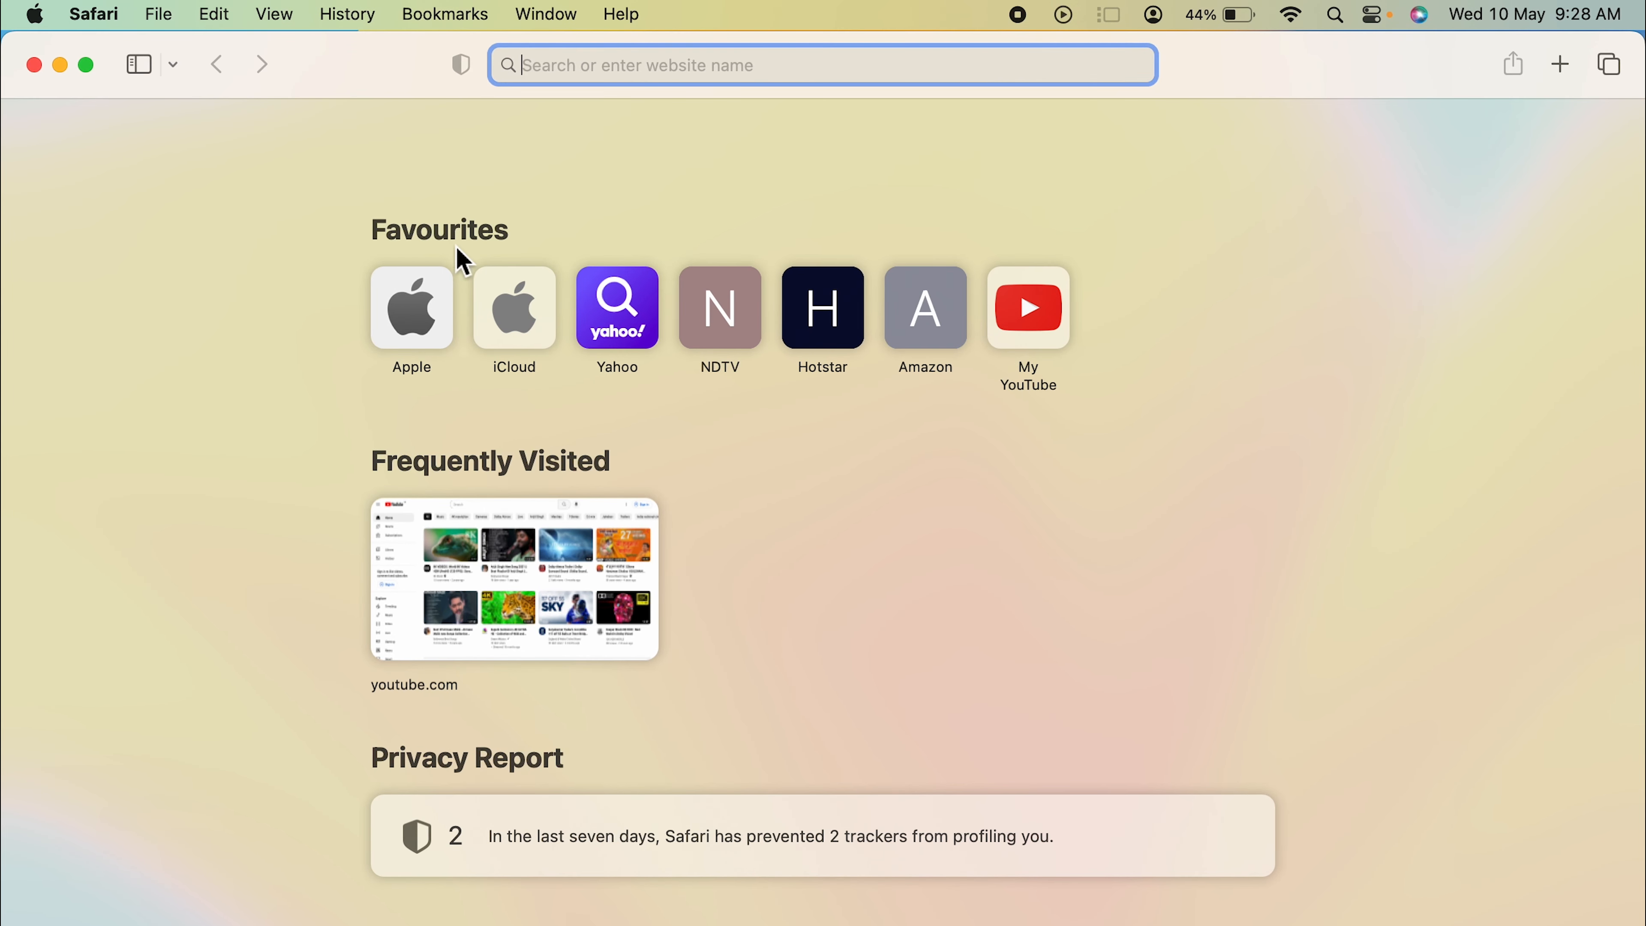
{"action": "mouse_move", "coordinate": [509, 387]}
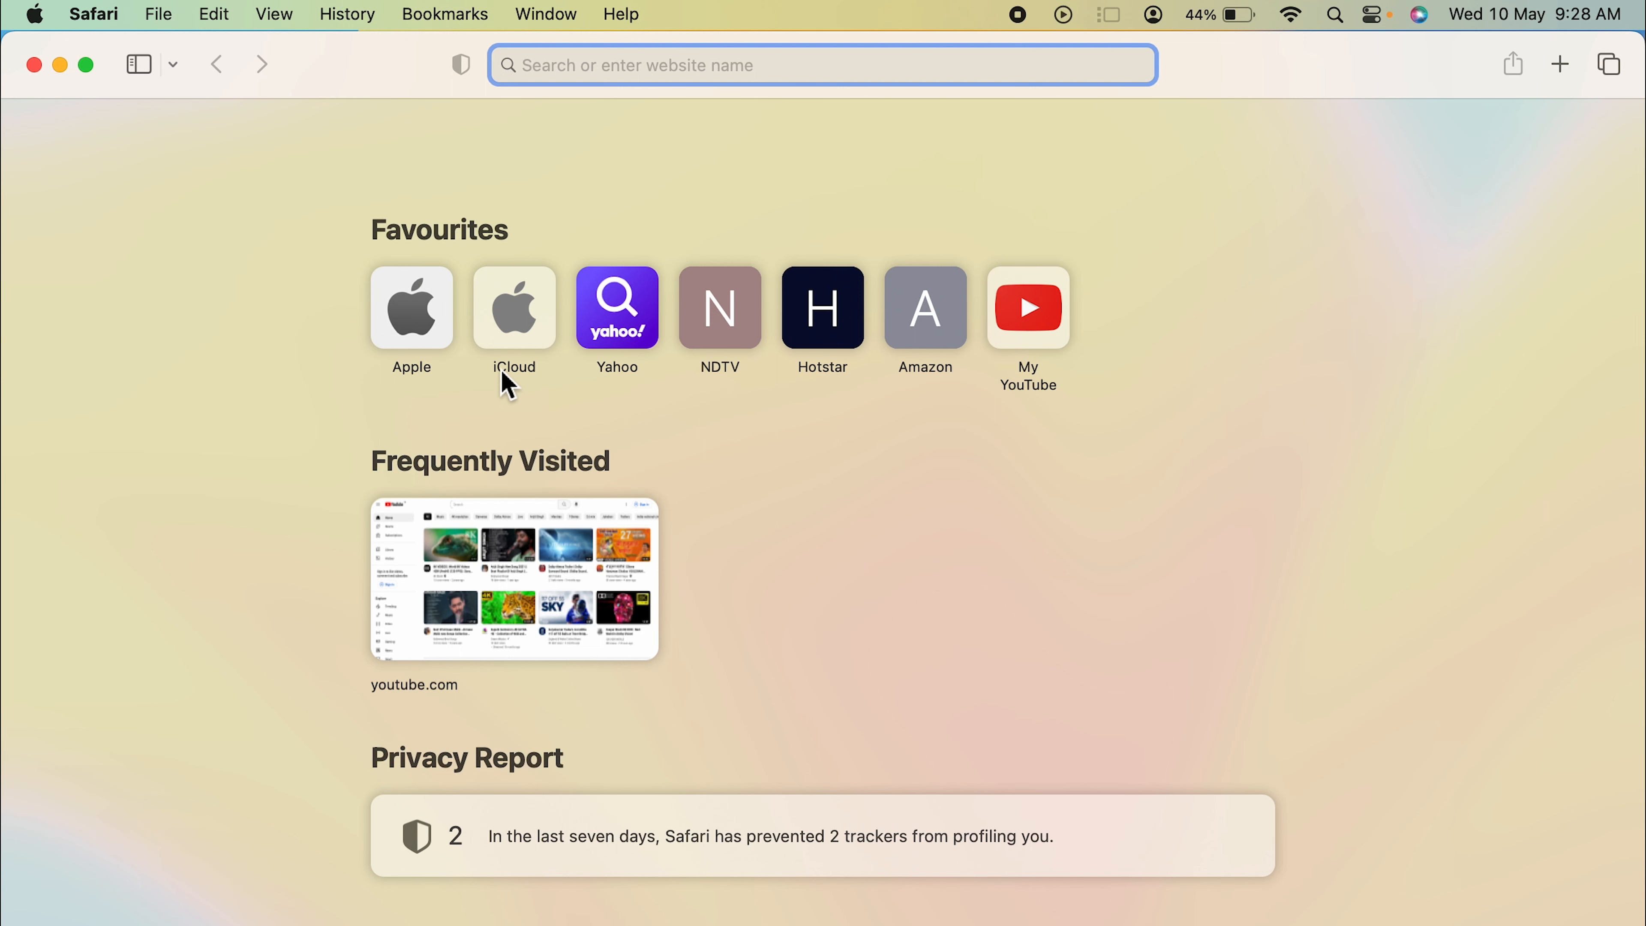
{"action": "mouse_move", "coordinate": [928, 385]}
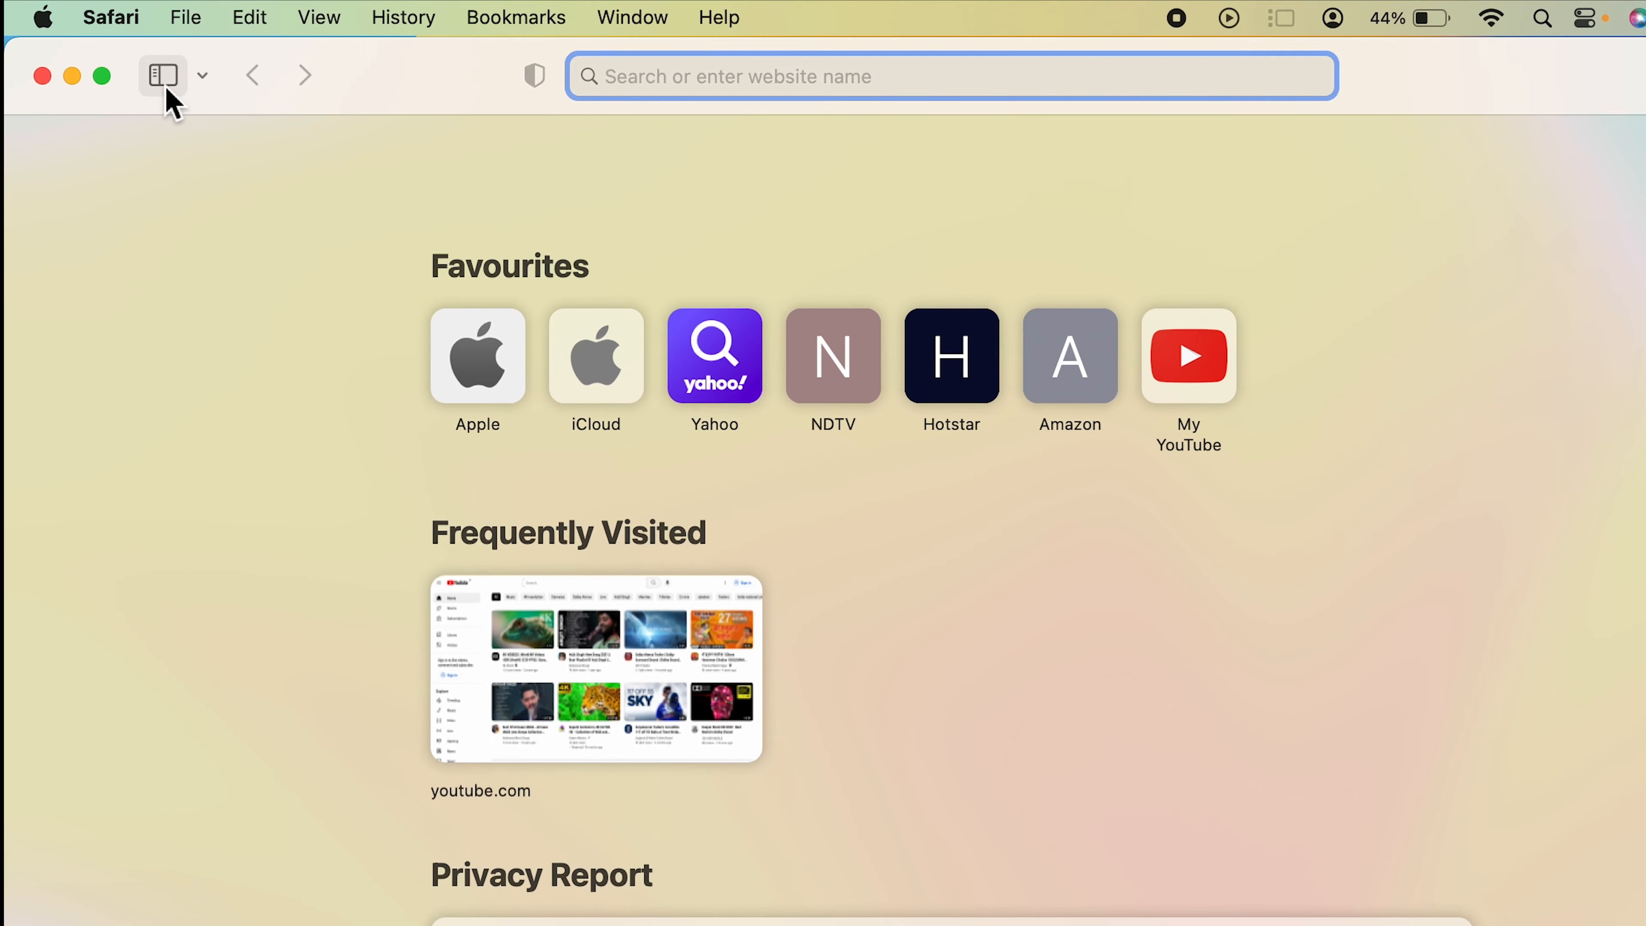
Step: Show the bookmarks sidebar, verify My YouTube opens YouTube, and return to the start page
{"action": "left_click", "coordinate": [162, 75]}
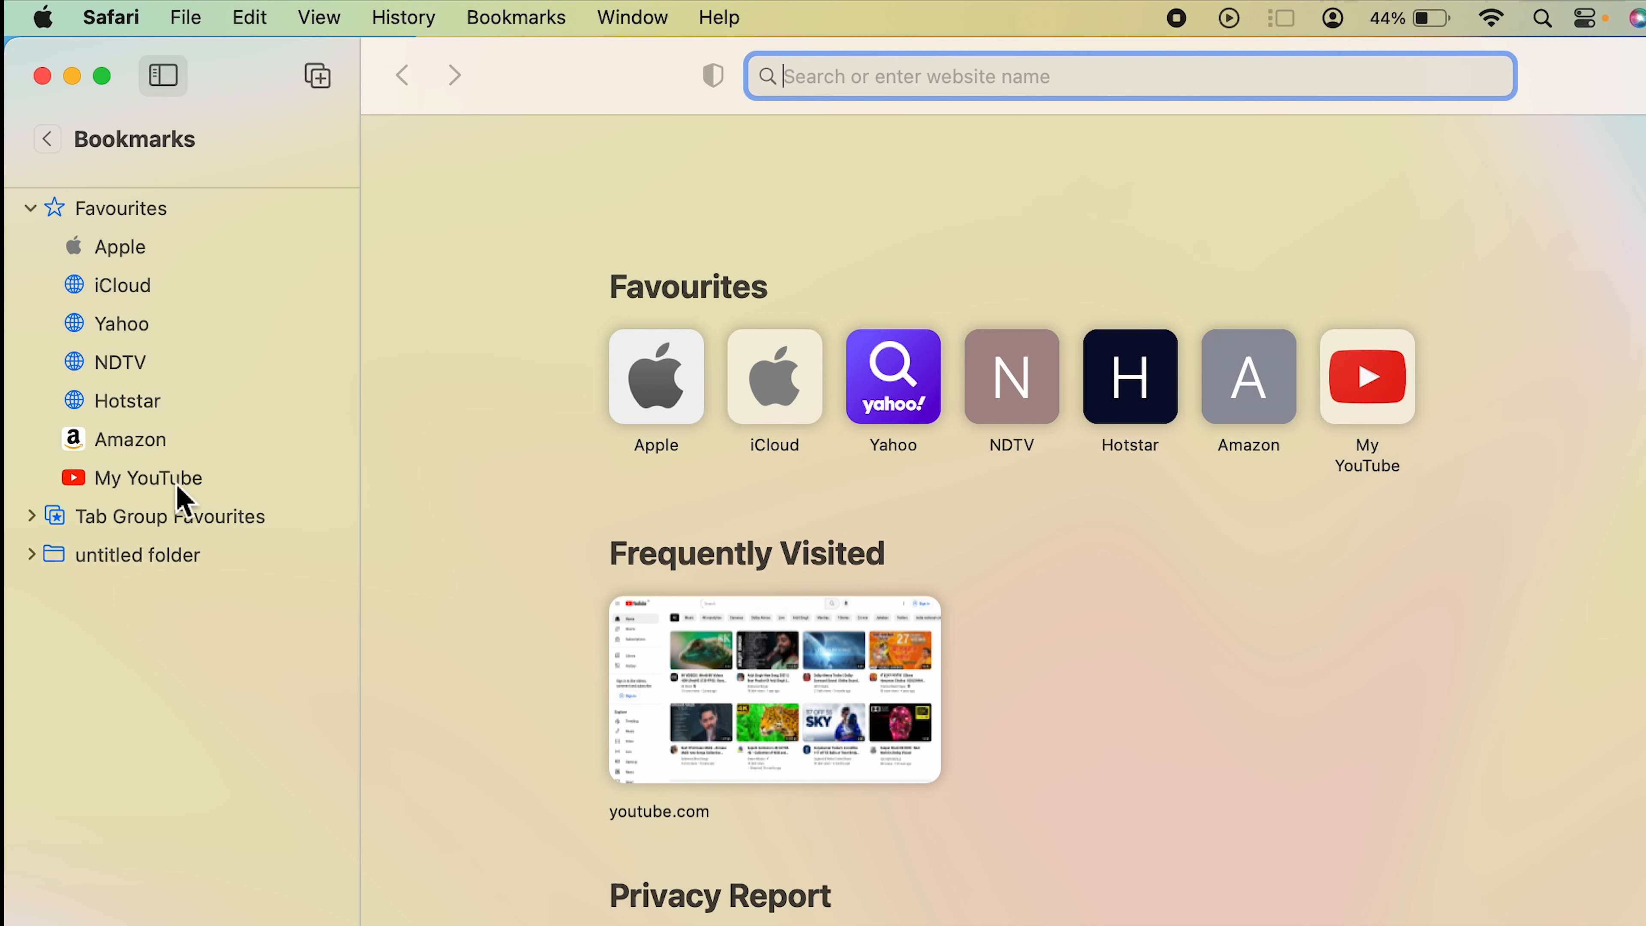
{"action": "mouse_move", "coordinate": [347, 220]}
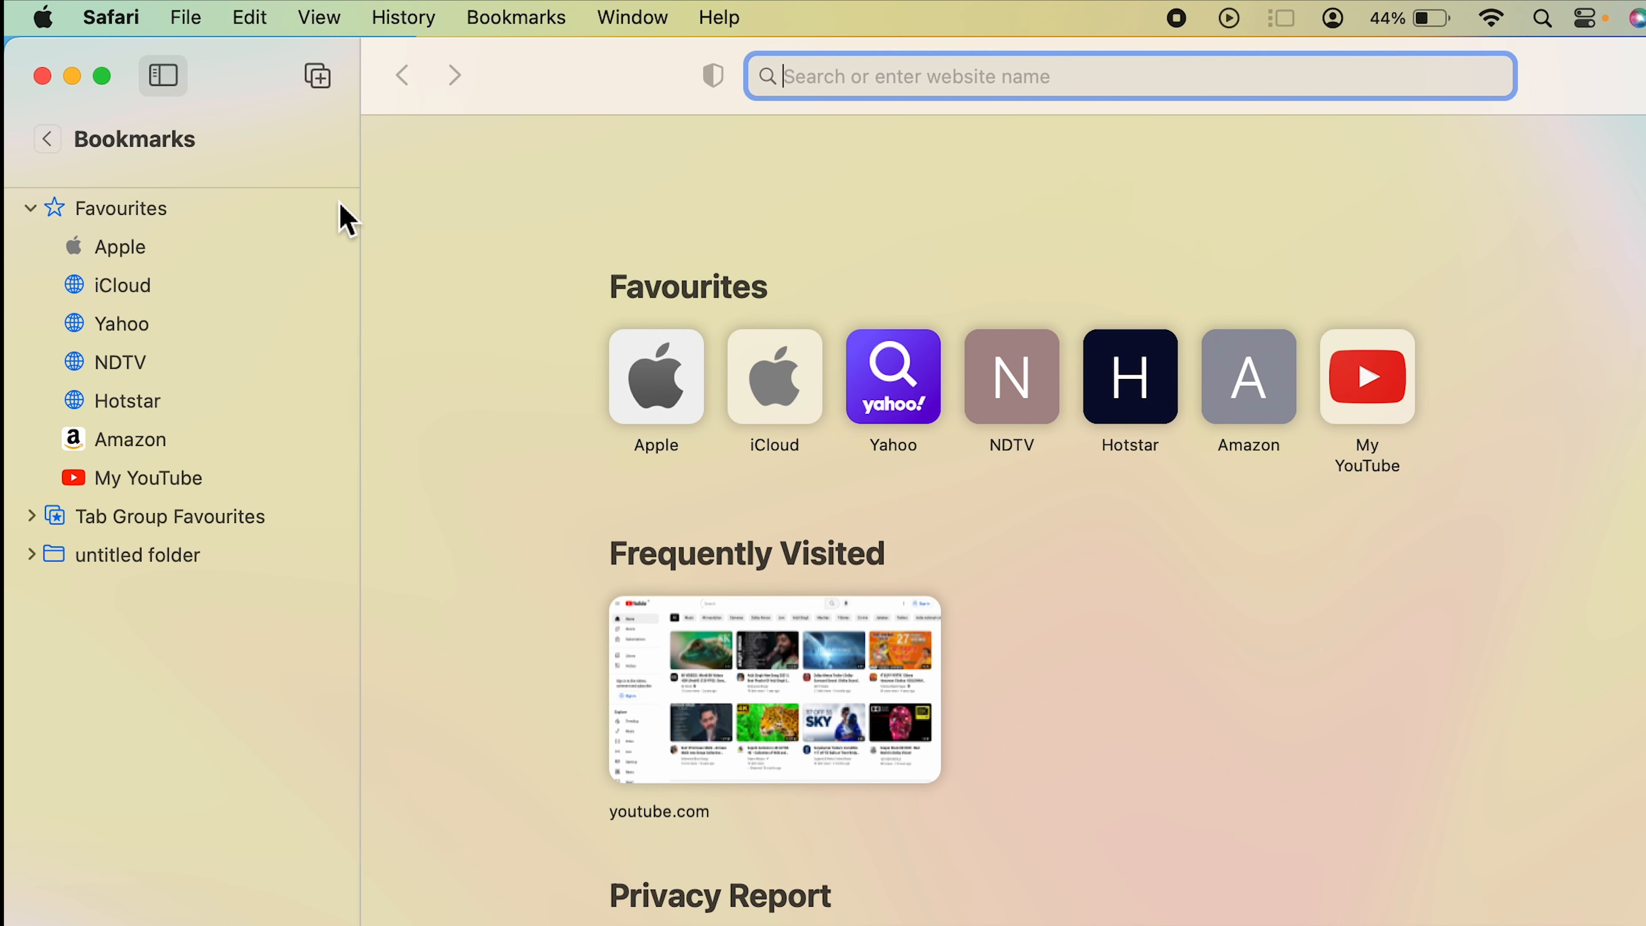
{"action": "mouse_move", "coordinate": [1391, 448]}
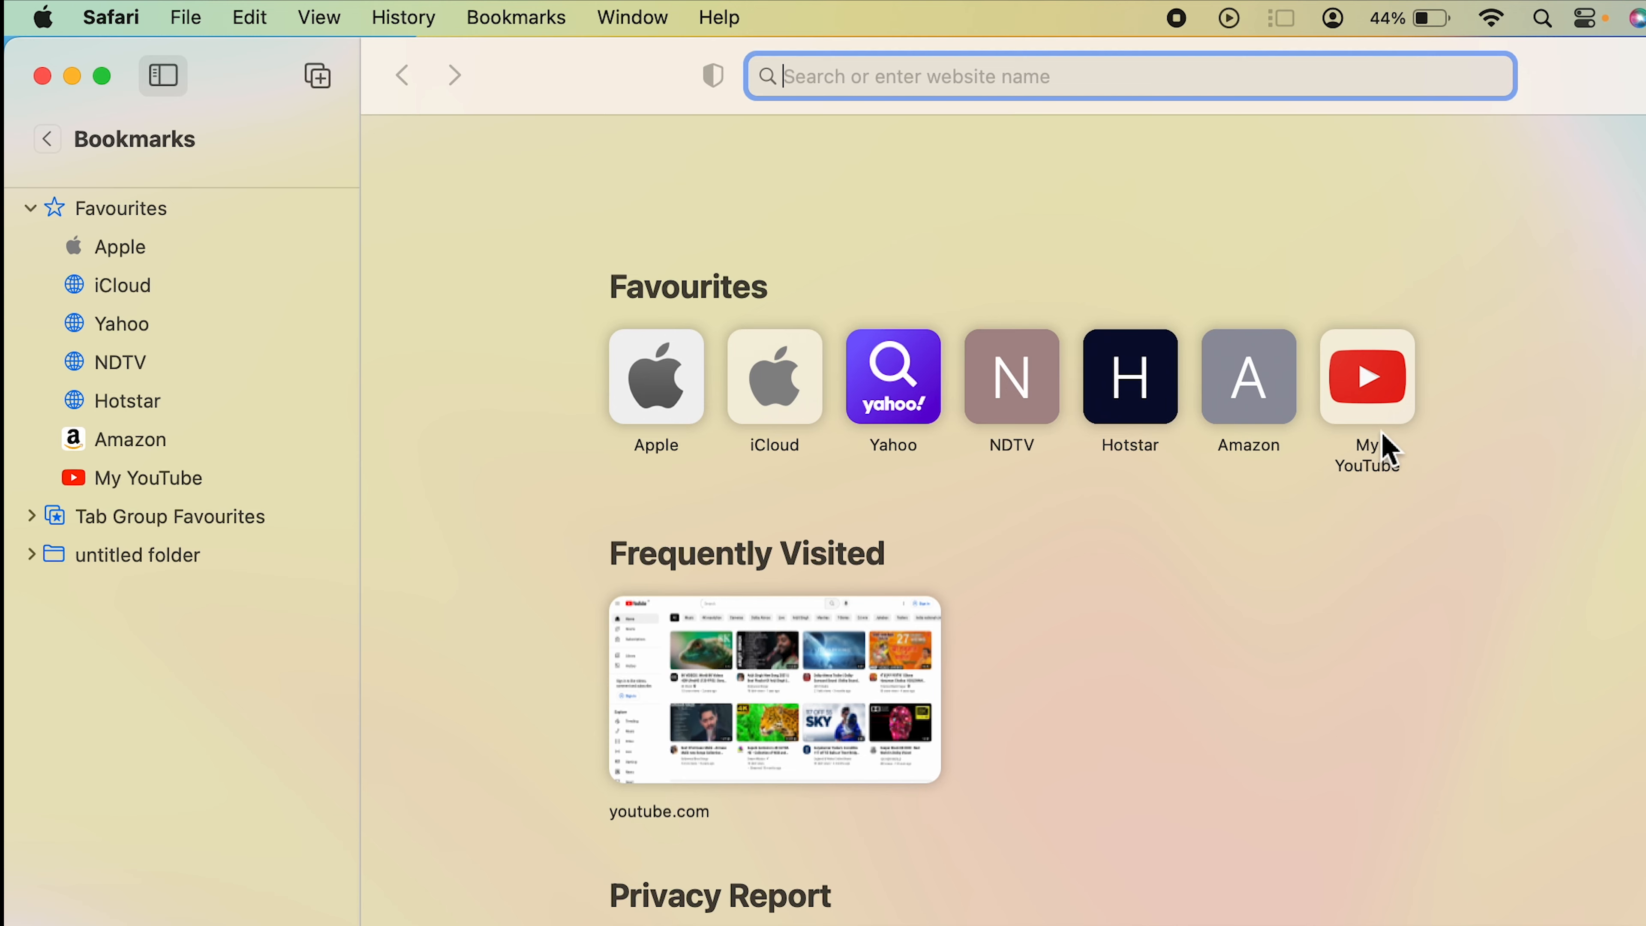
{"action": "left_click", "coordinate": [1366, 375]}
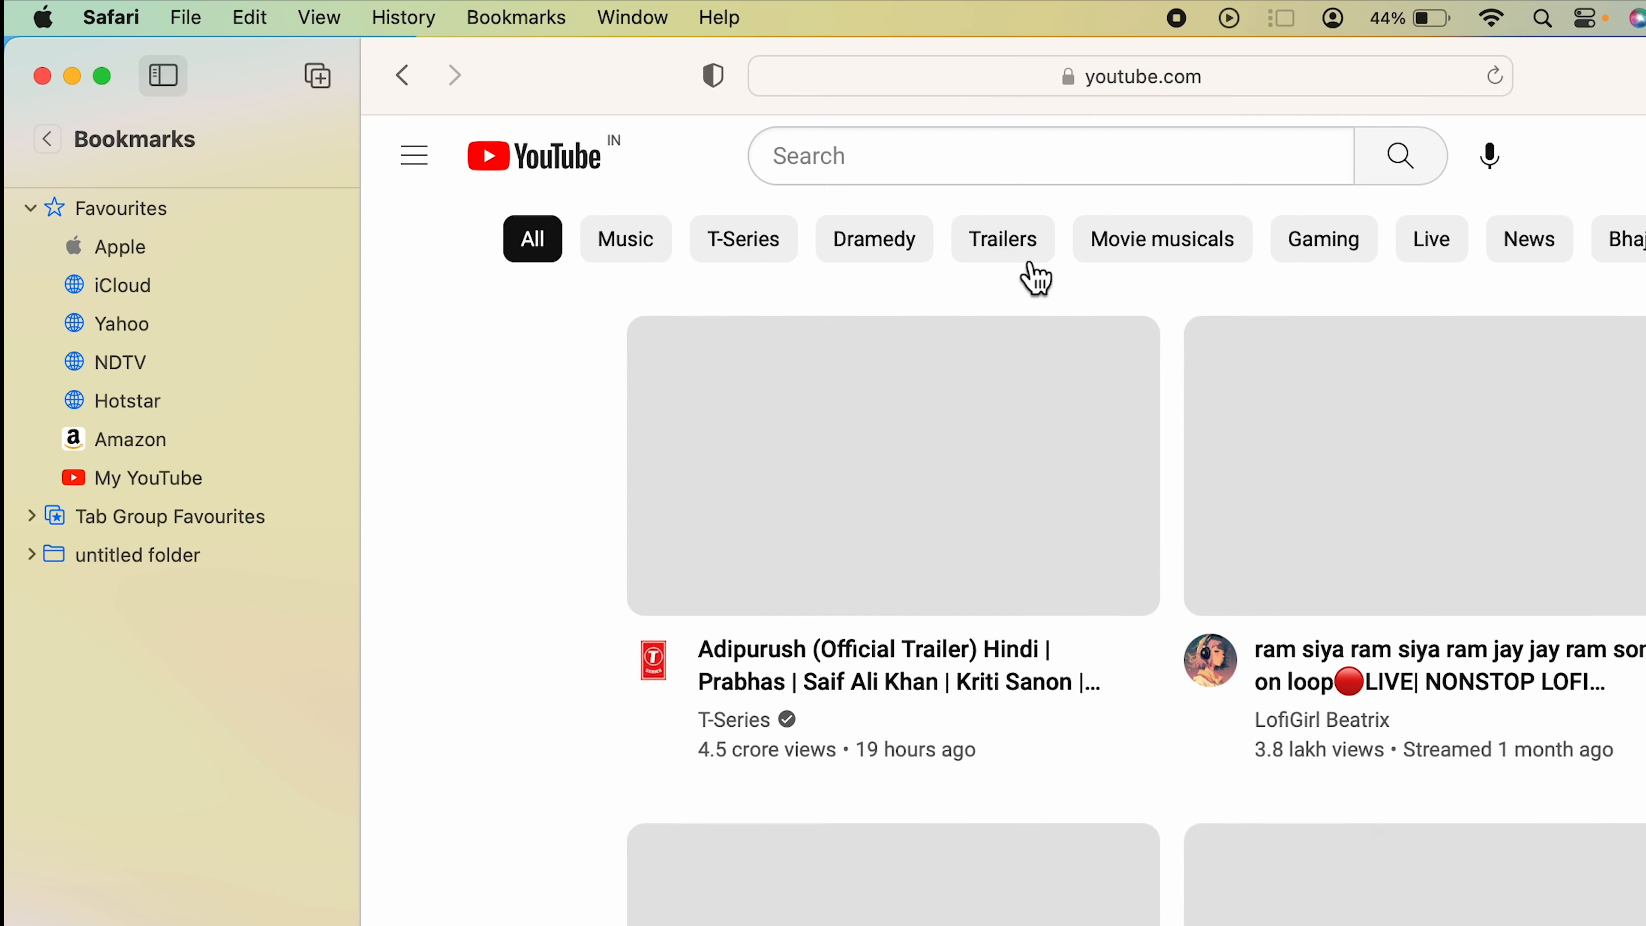
{"action": "left_click", "coordinate": [1487, 57]}
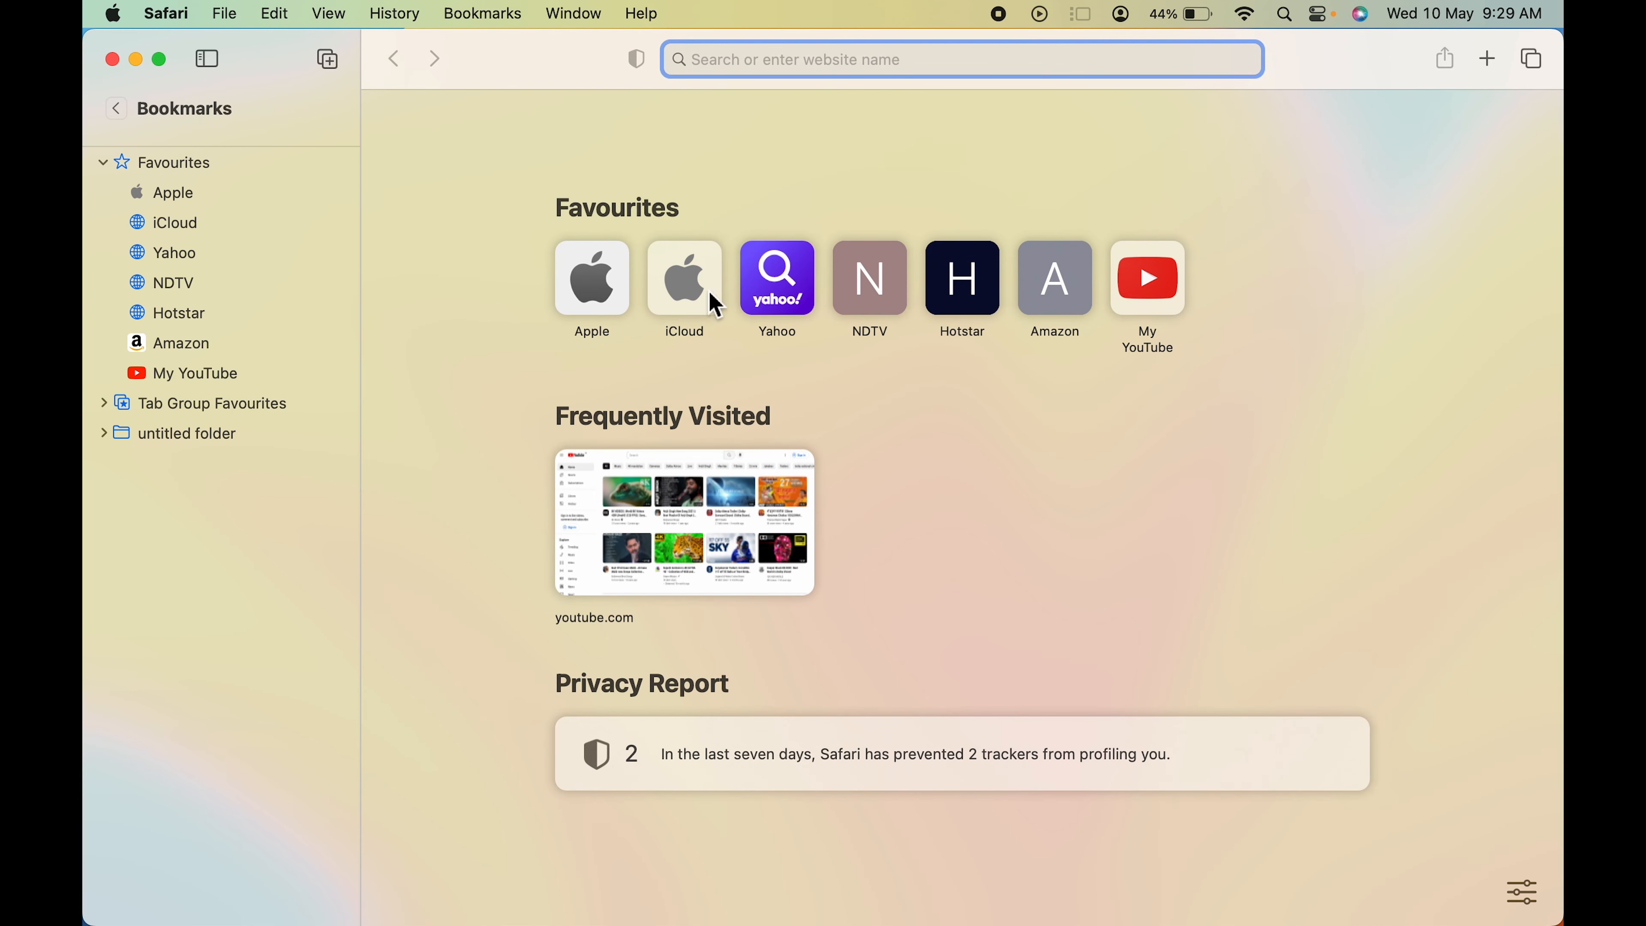
{"action": "mouse_move", "coordinate": [194, 341]}
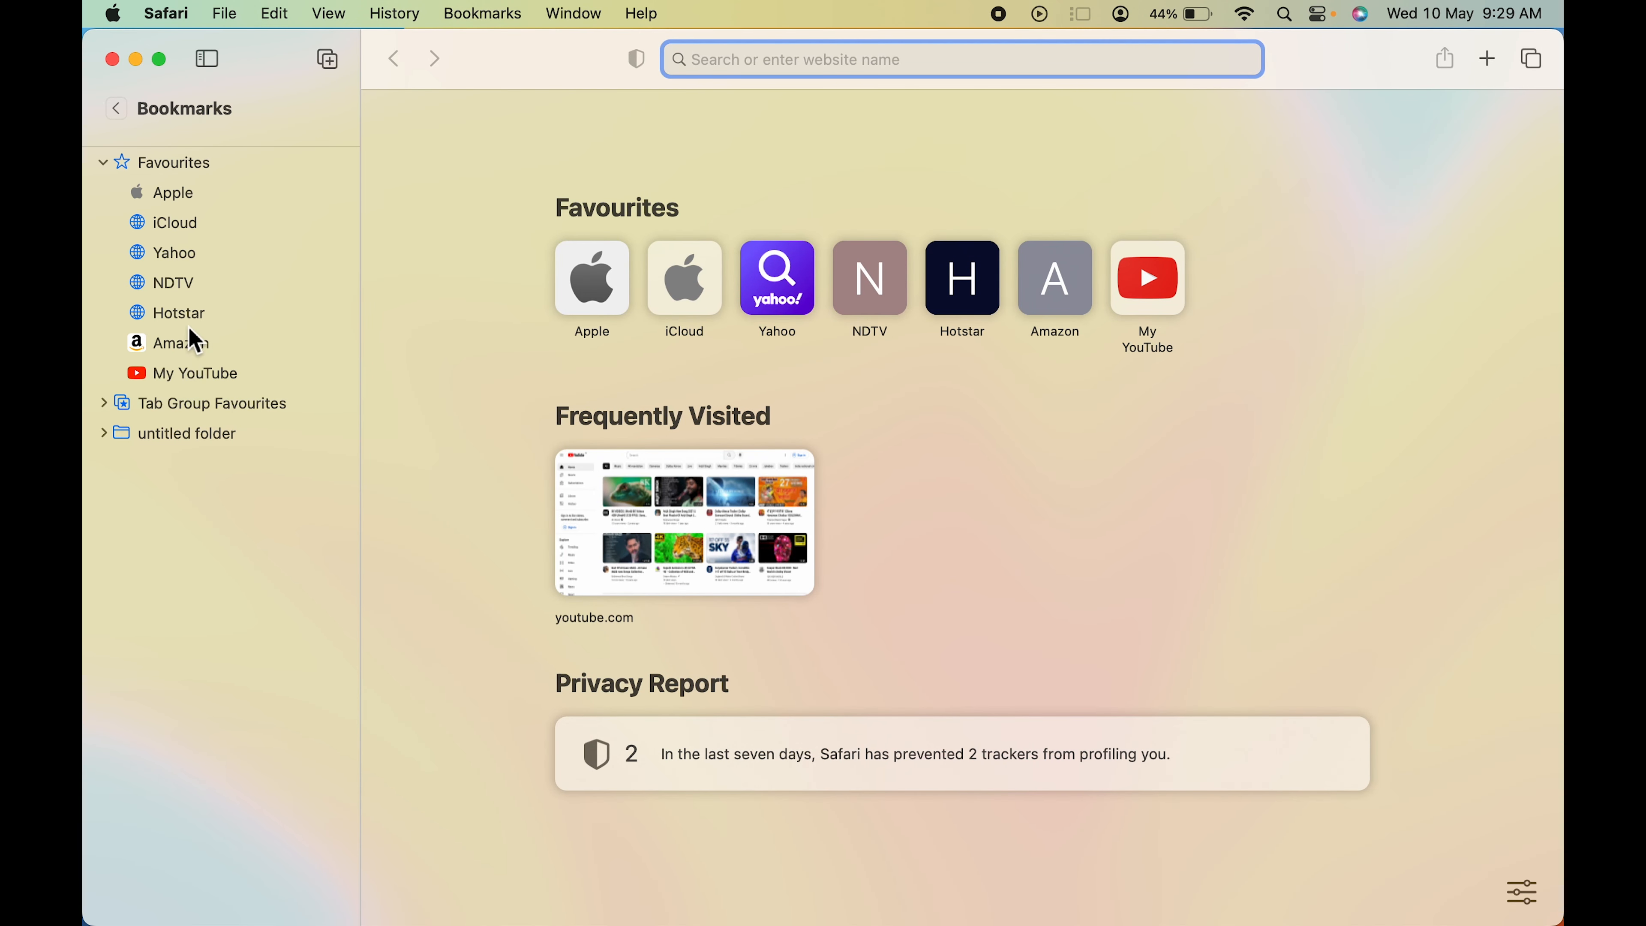
{"action": "right_click", "coordinate": [179, 313]}
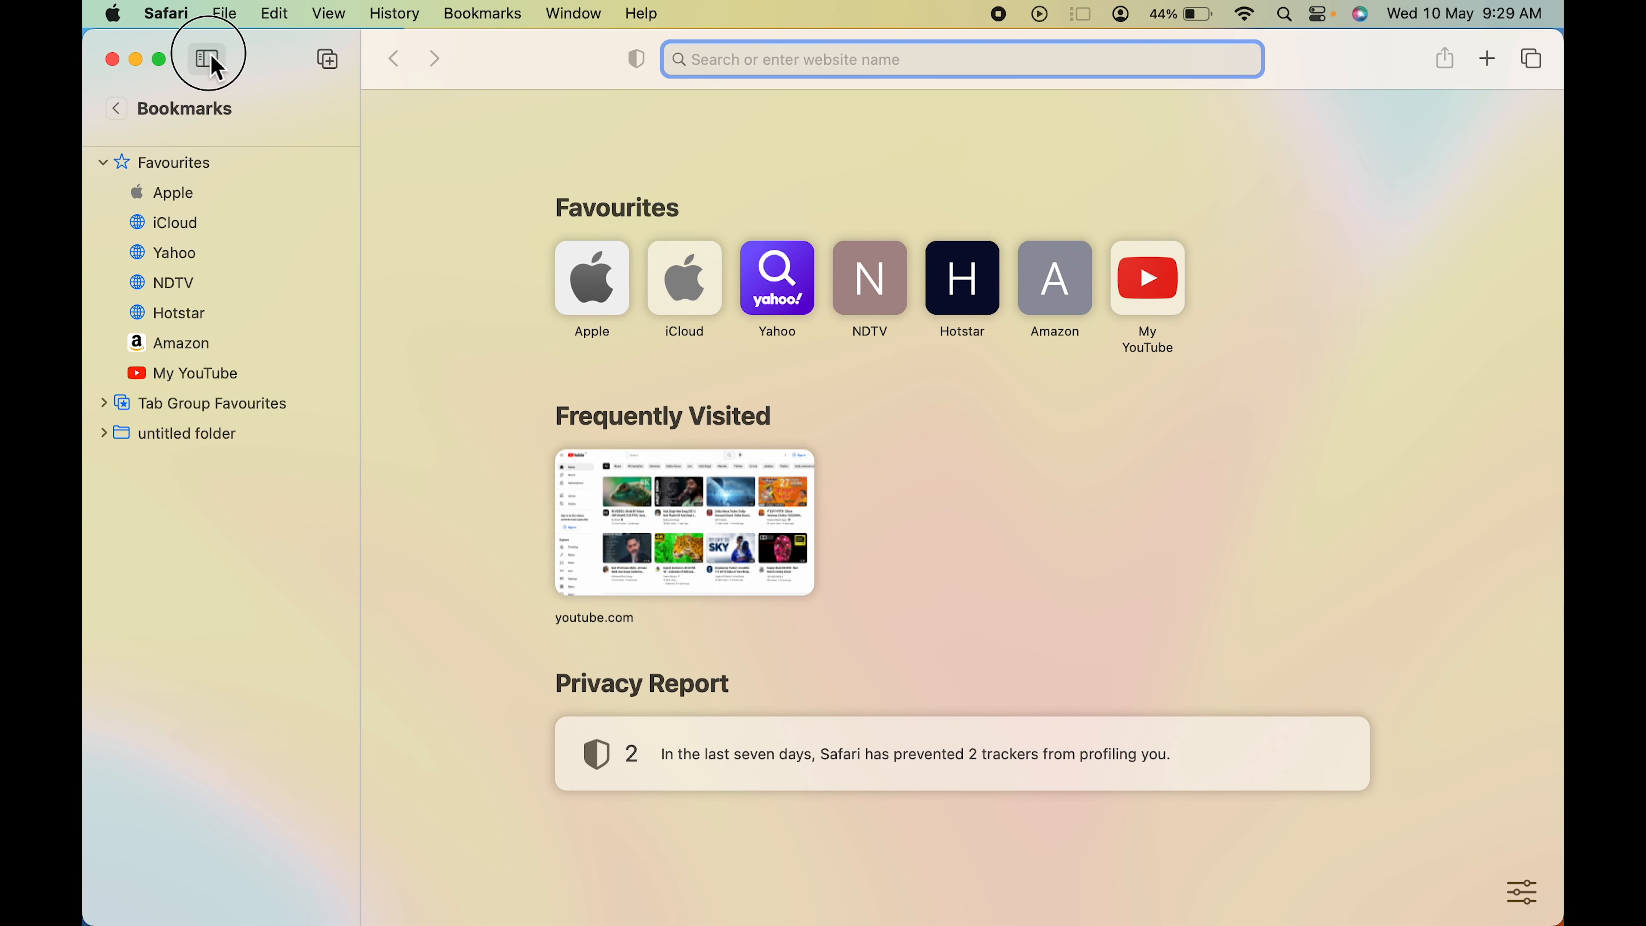
Step: Hide the sidebar and remove the Hotstar favourite from the start page
{"action": "left_click", "coordinate": [207, 57]}
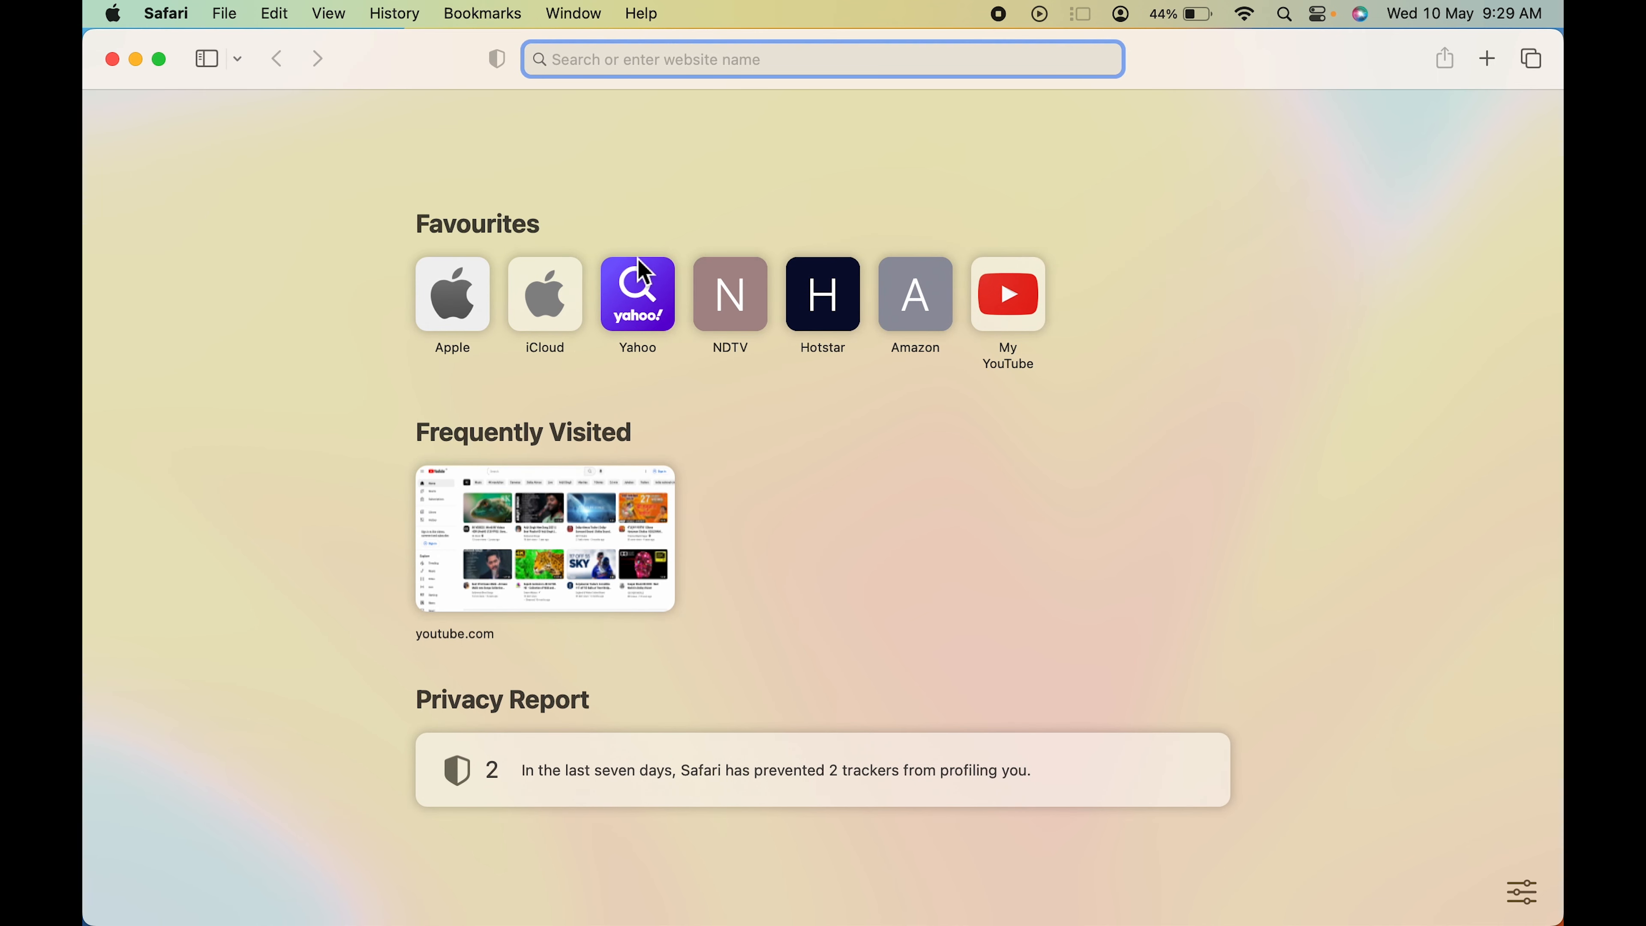
{"action": "mouse_move", "coordinate": [829, 327]}
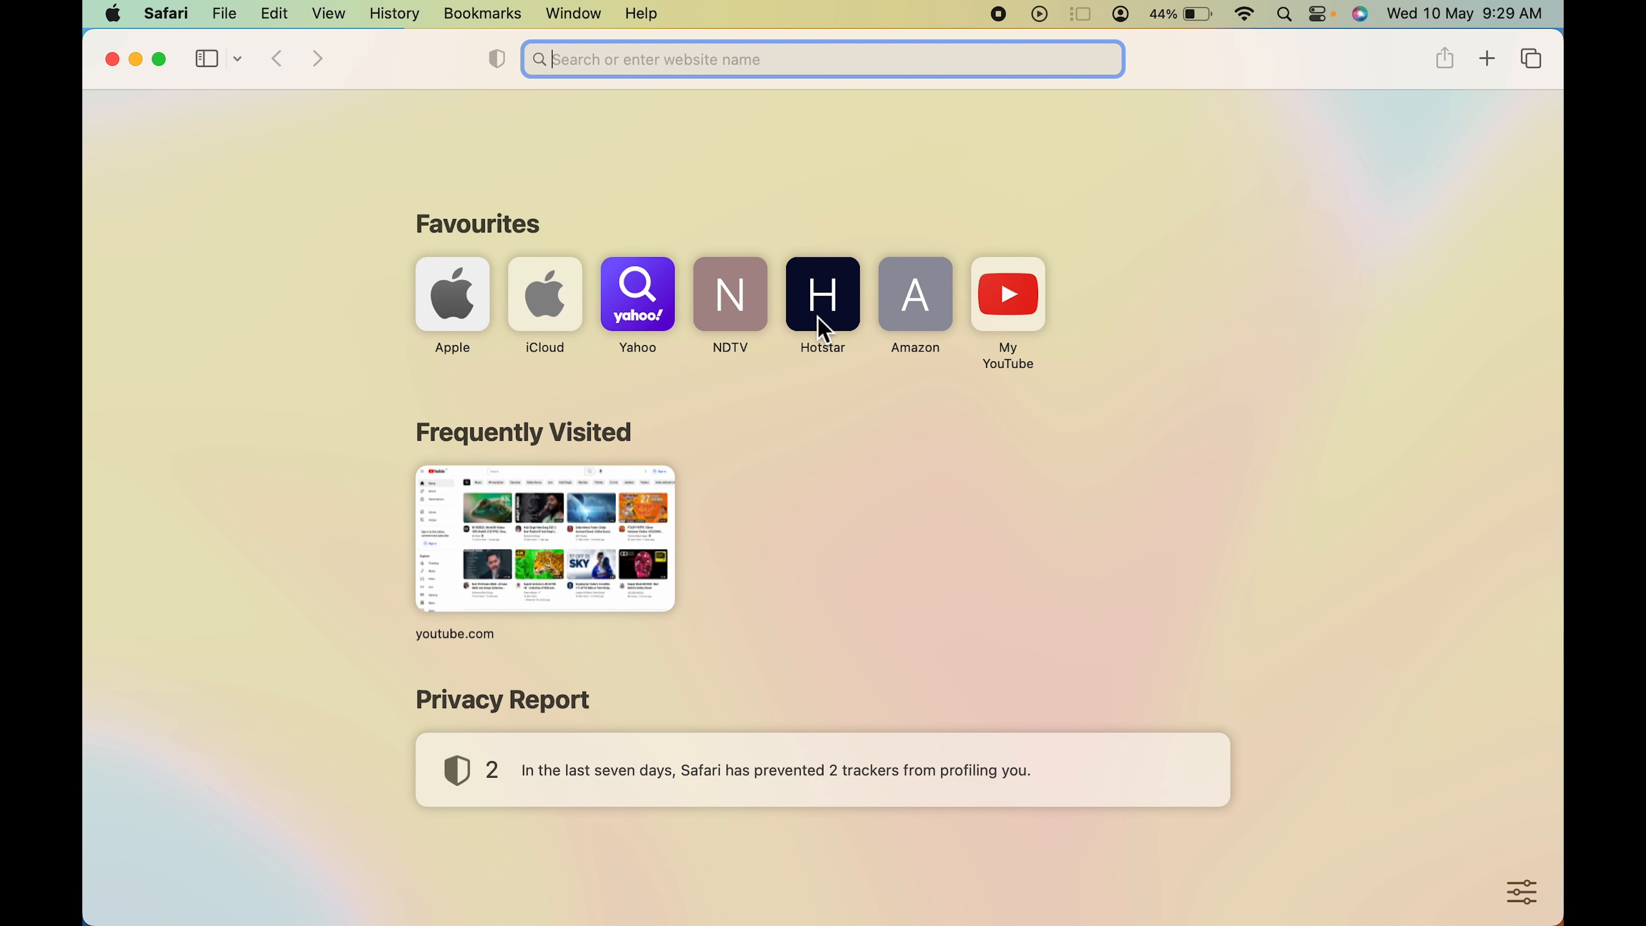
{"action": "right_click", "coordinate": [822, 293]}
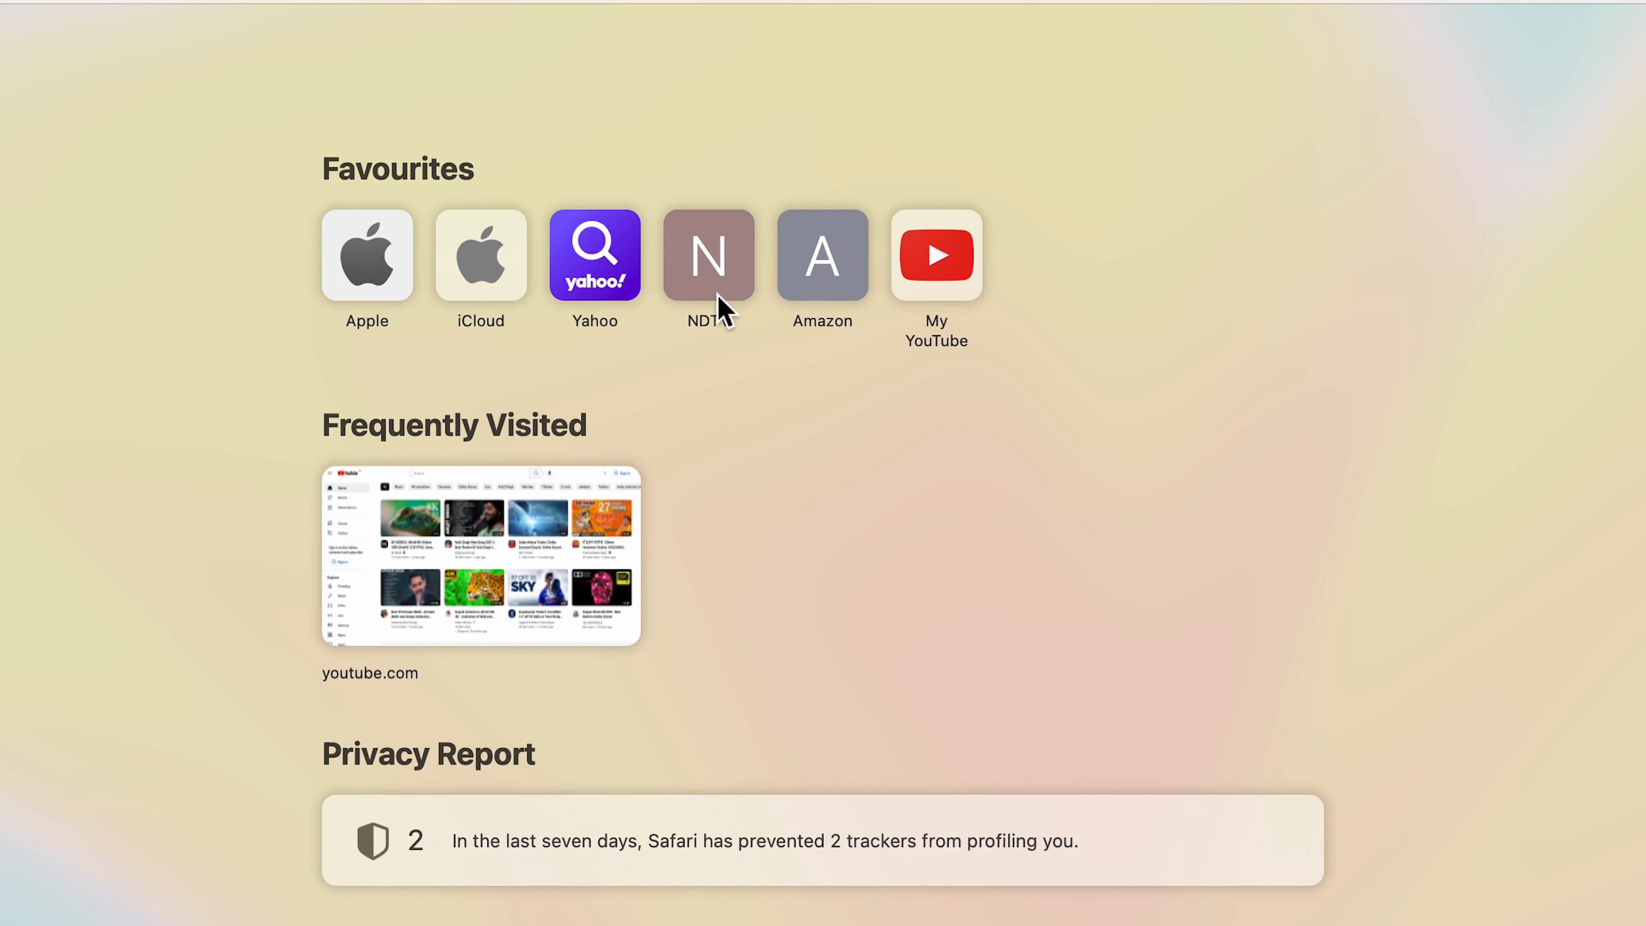
{"action": "mouse_move", "coordinate": [1155, 352]}
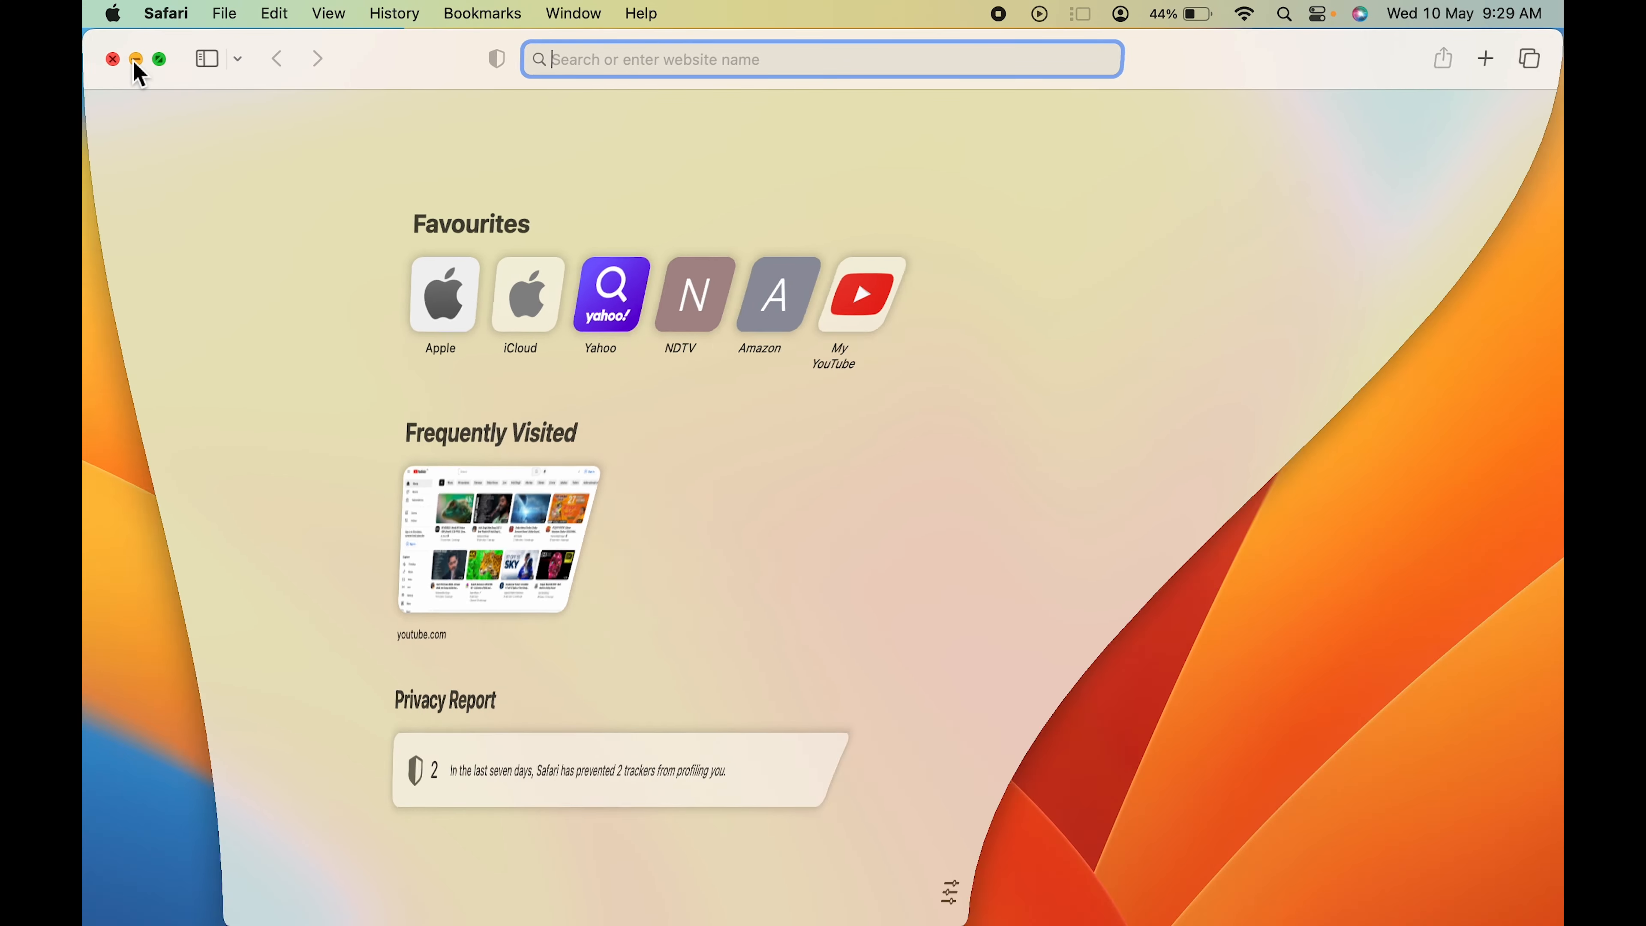
Step: Minimize the Safari window, leaving the desktop showing
{"action": "left_click", "coordinate": [136, 60]}
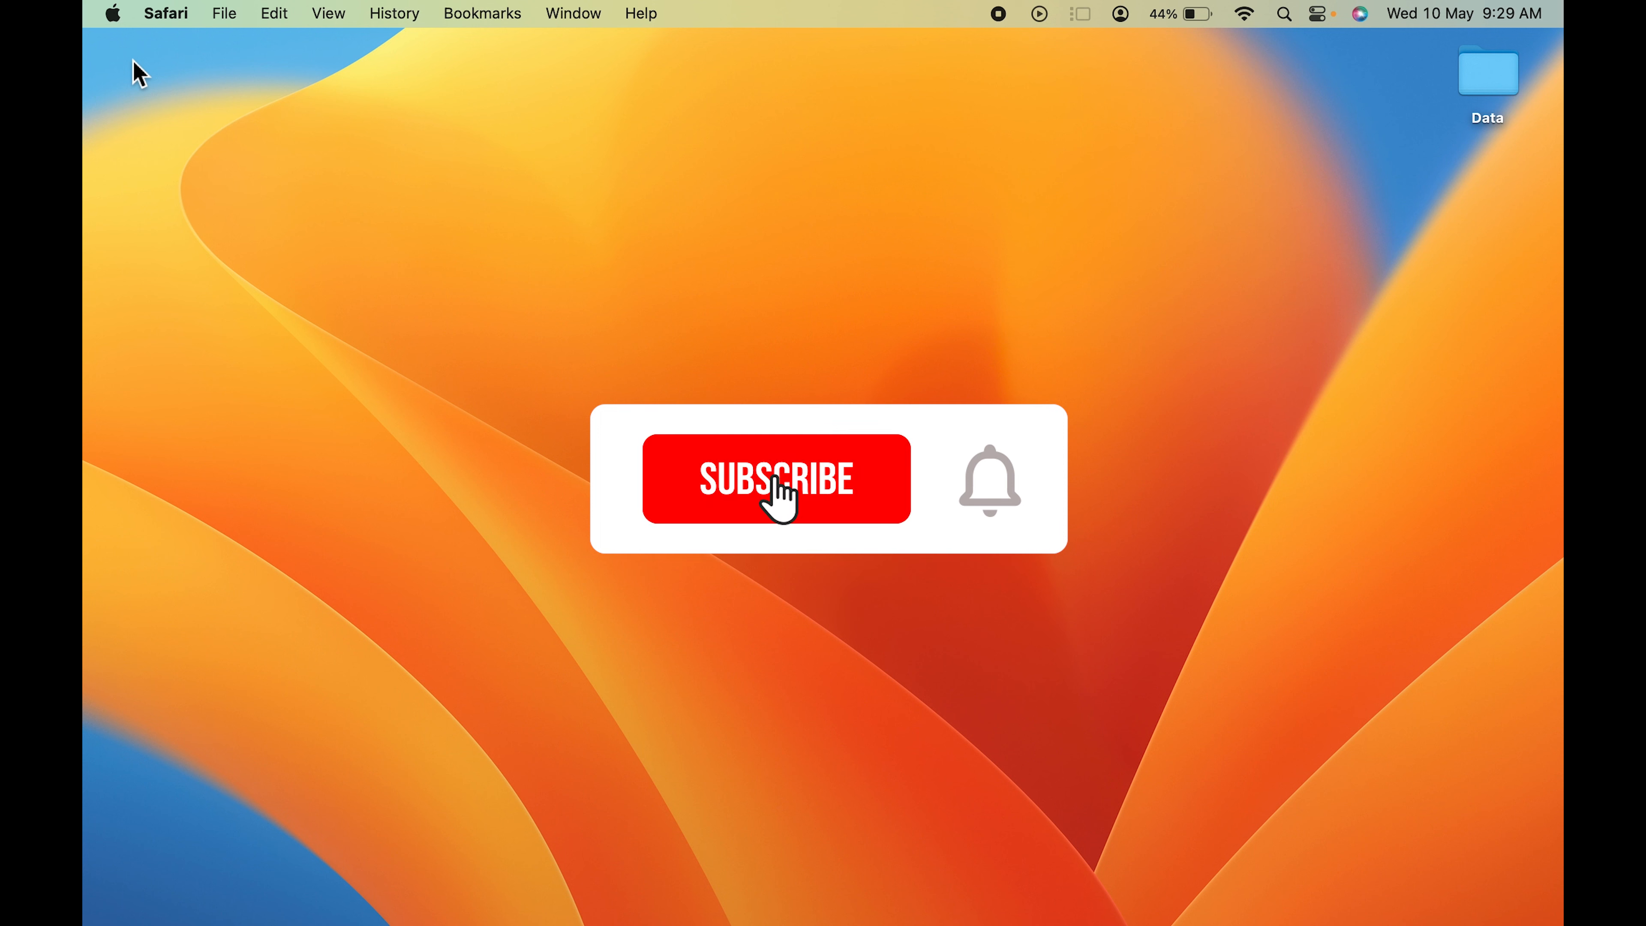
{"action": "left_click", "coordinate": [776, 478]}
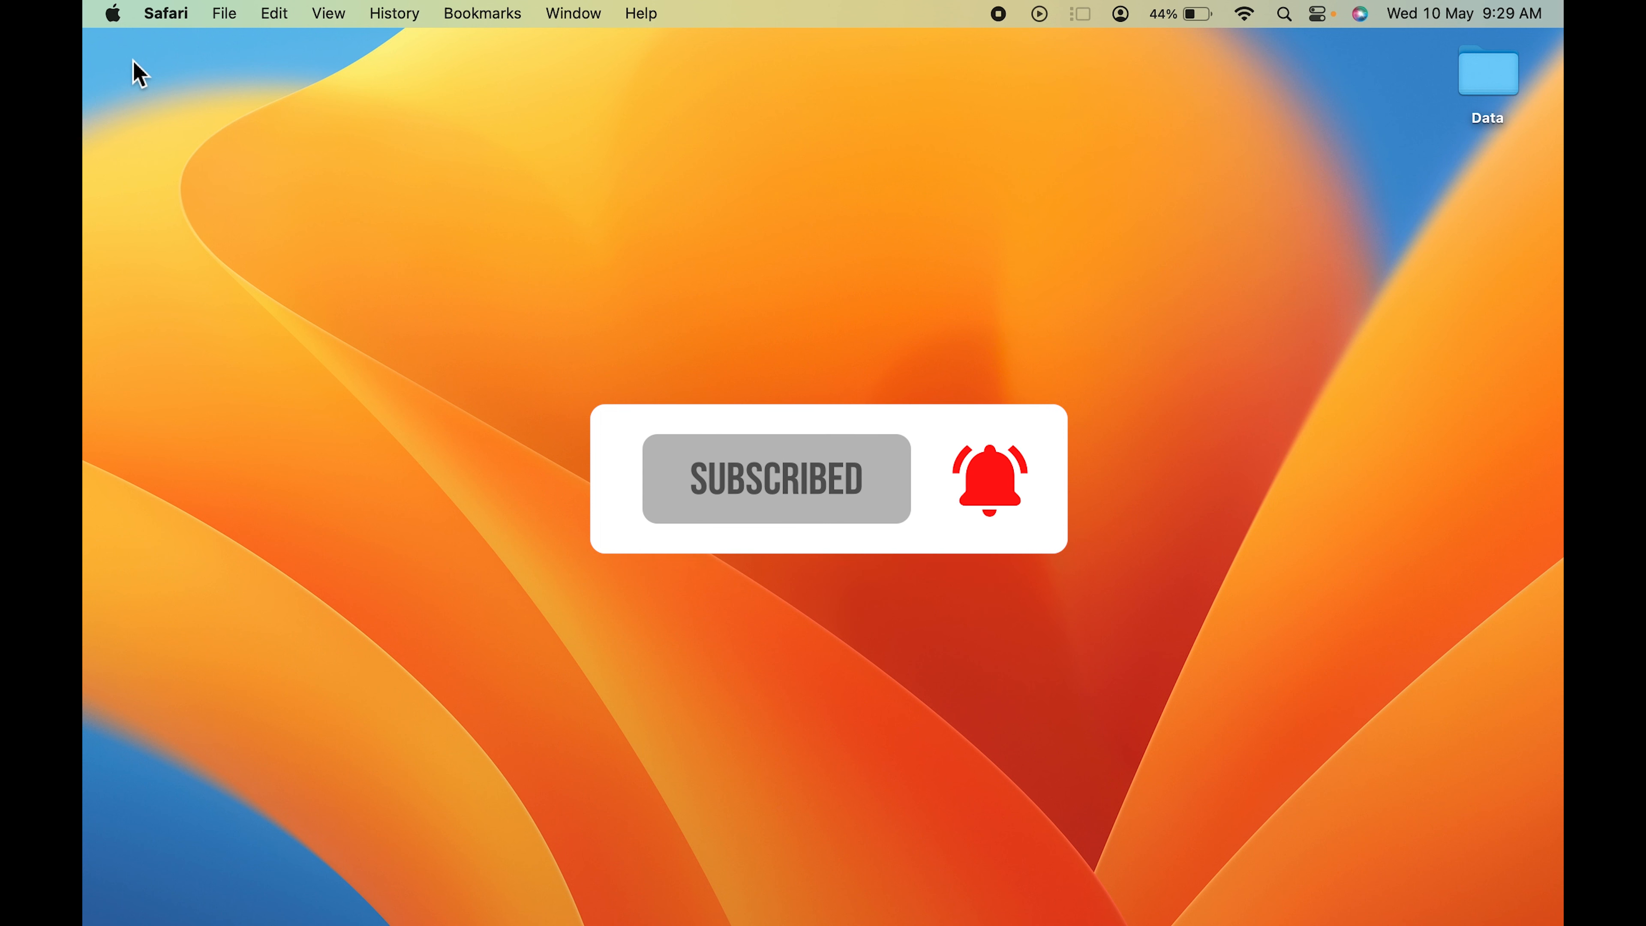